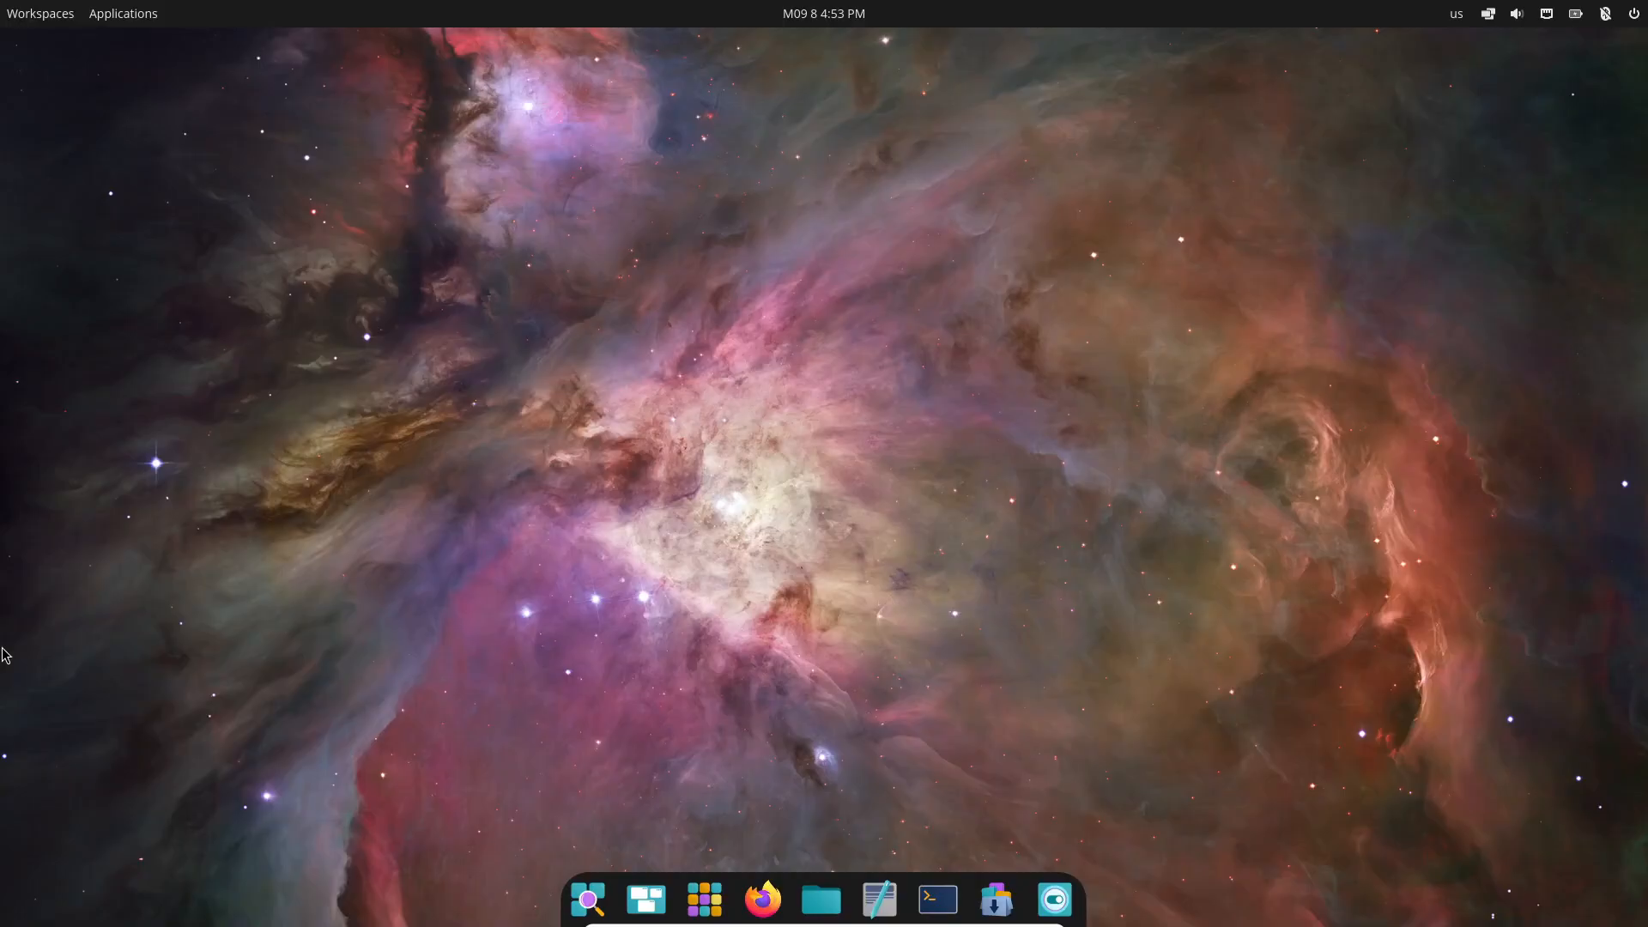
{"action": "mouse_move", "coordinate": [148, 14]}
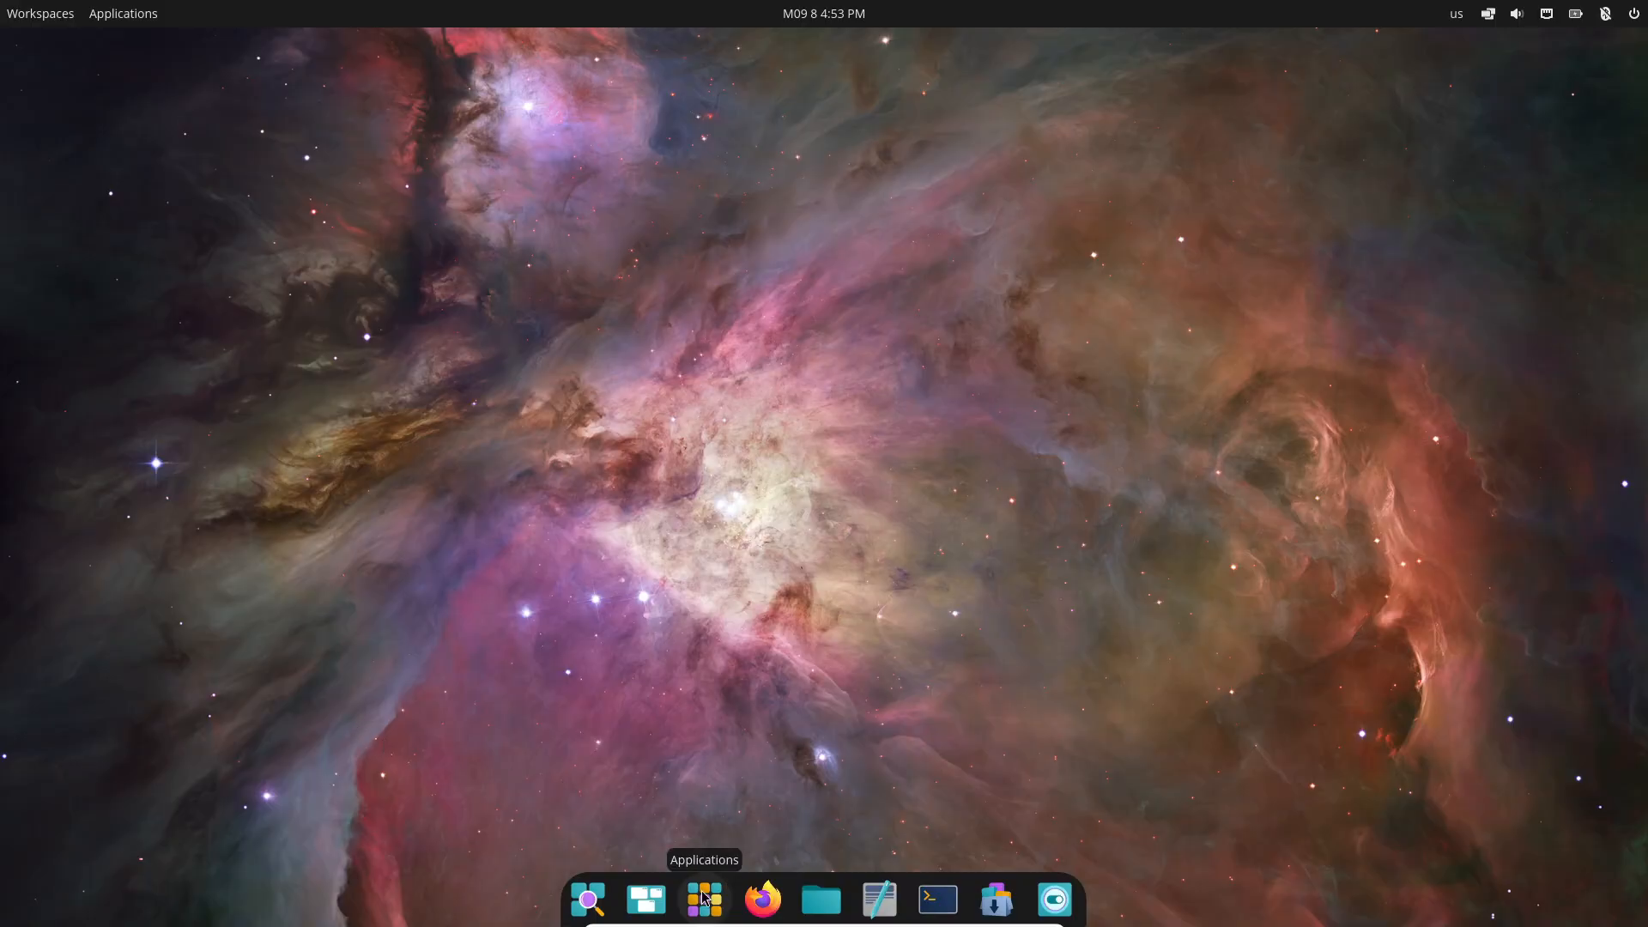
{"action": "mouse_move", "coordinate": [666, 222]}
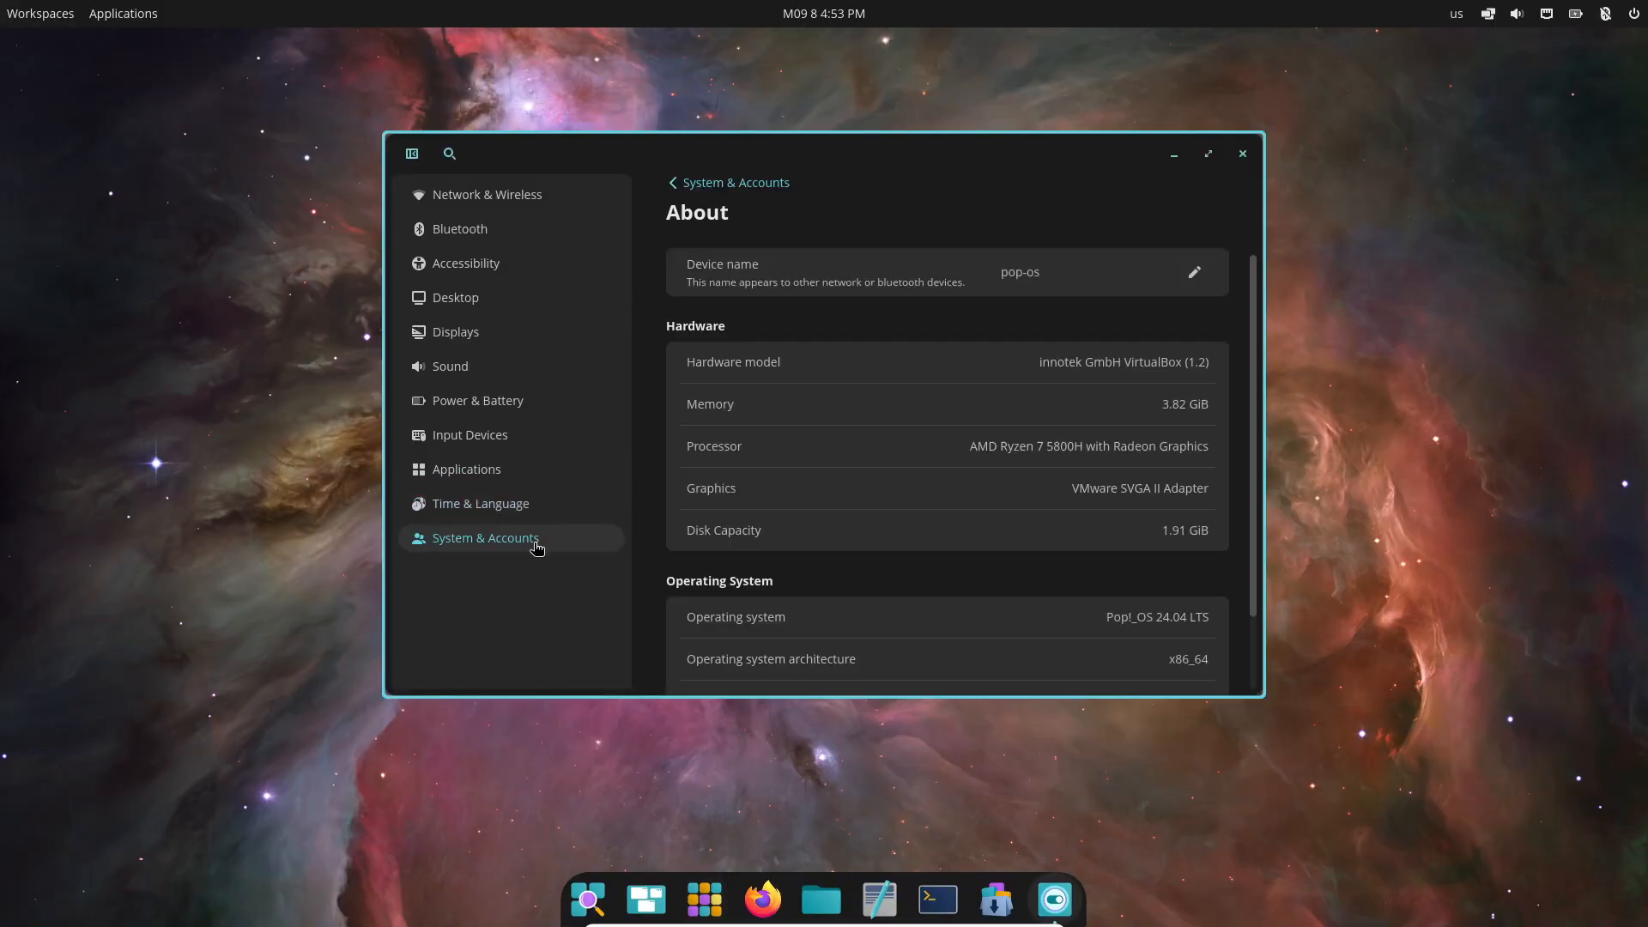
Scroll the About page down to the Operating System details.
{"action": "scroll", "scroll_direction": "down", "scroll_amount": 3}
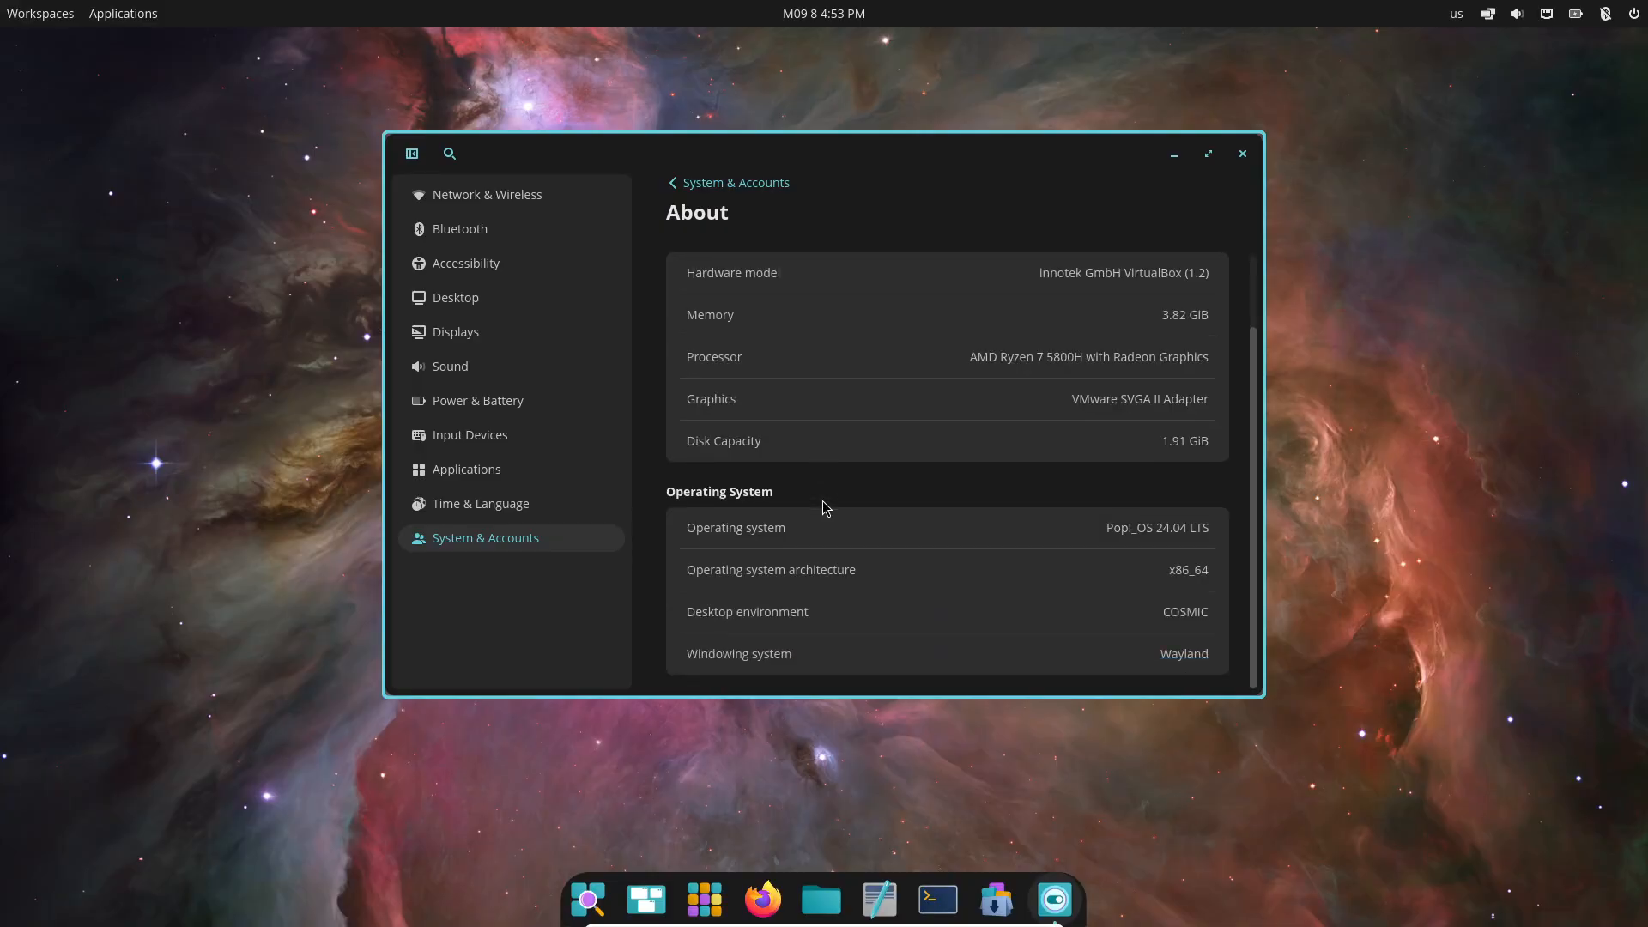
{"action": "mouse_move", "coordinate": [1112, 538]}
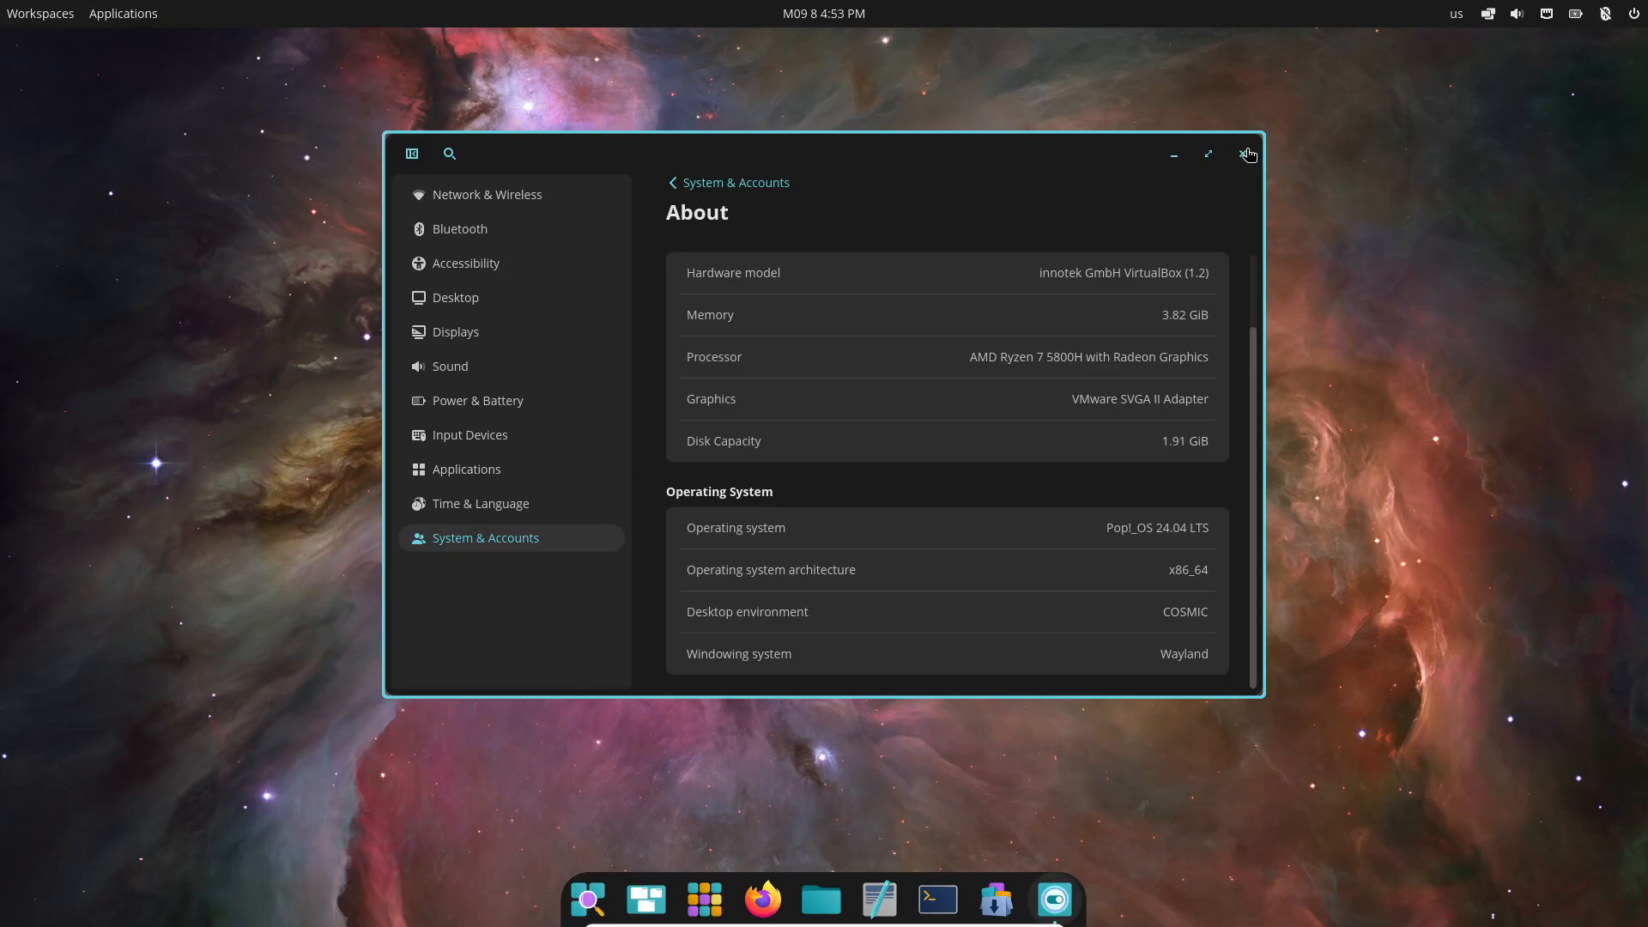
Close Settings and run neofetch in a new COSMIC Terminal for the Pop!_OS summary.
{"action": "left_click", "coordinate": [1248, 153]}
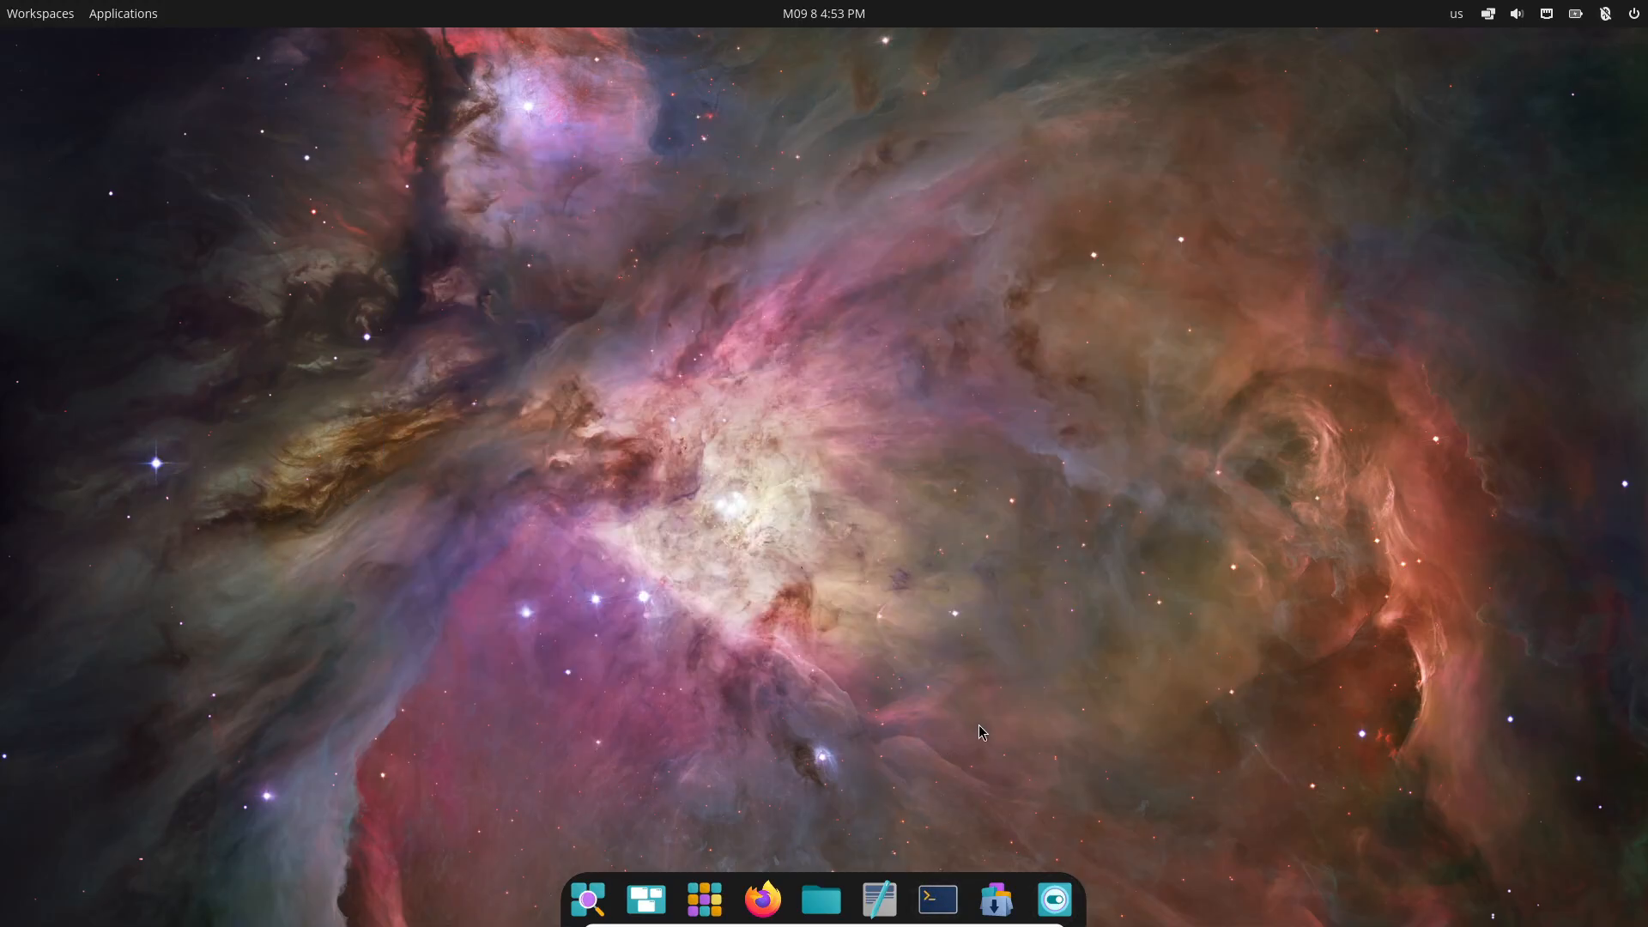
{"action": "left_click", "coordinate": [936, 900]}
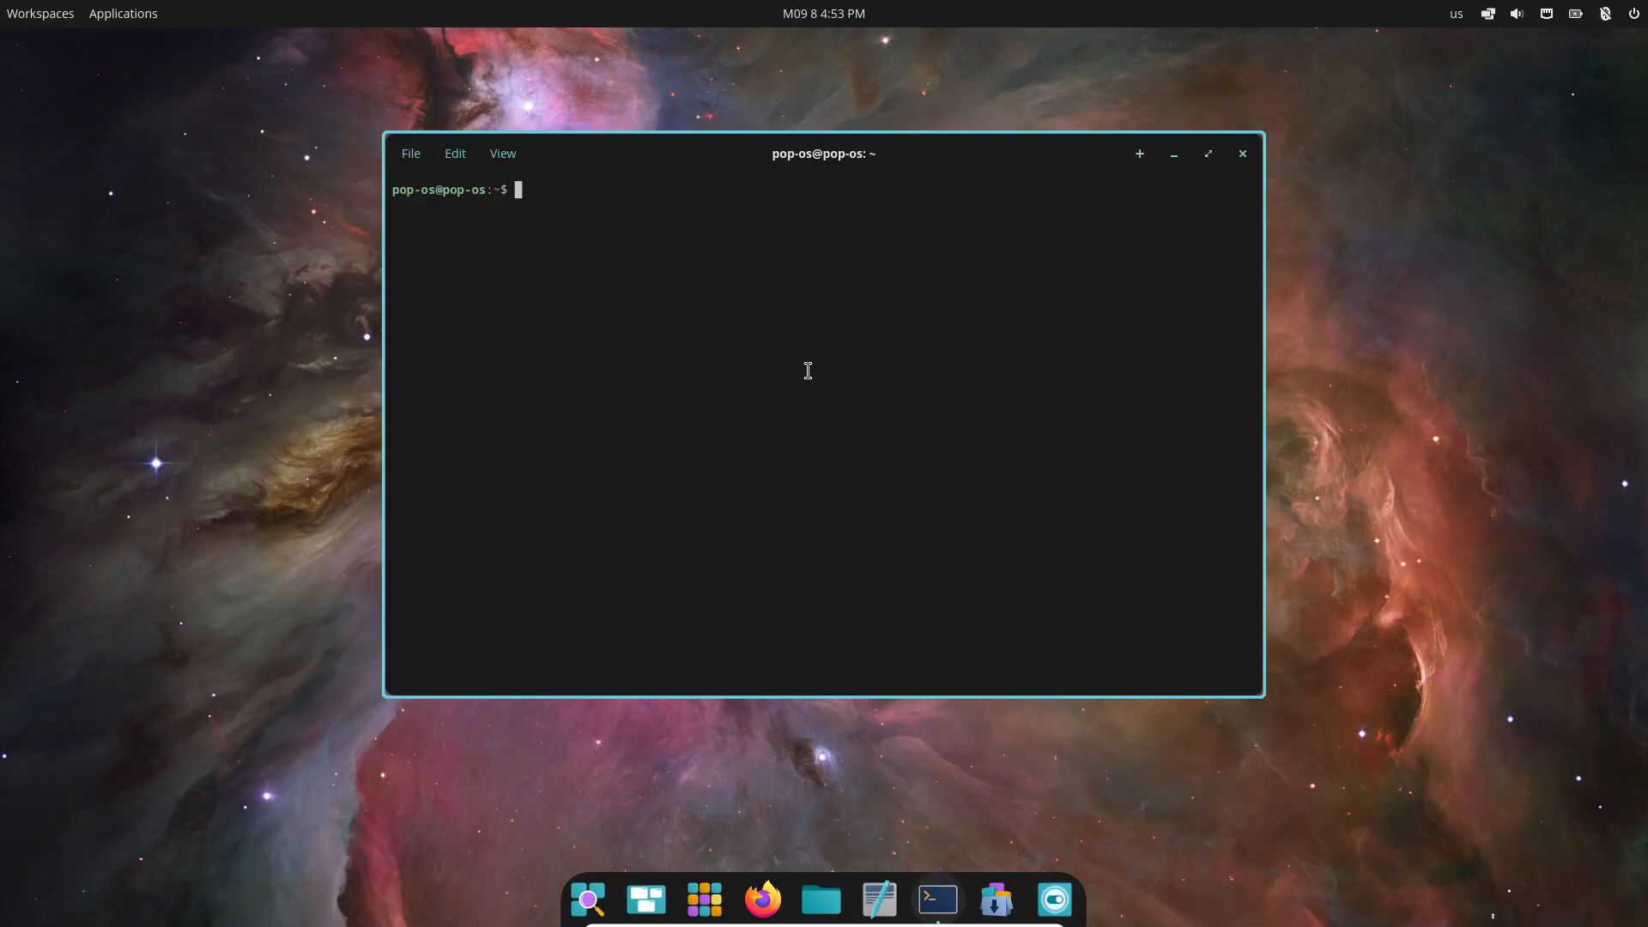
{"action": "type", "text": "neofetch"}
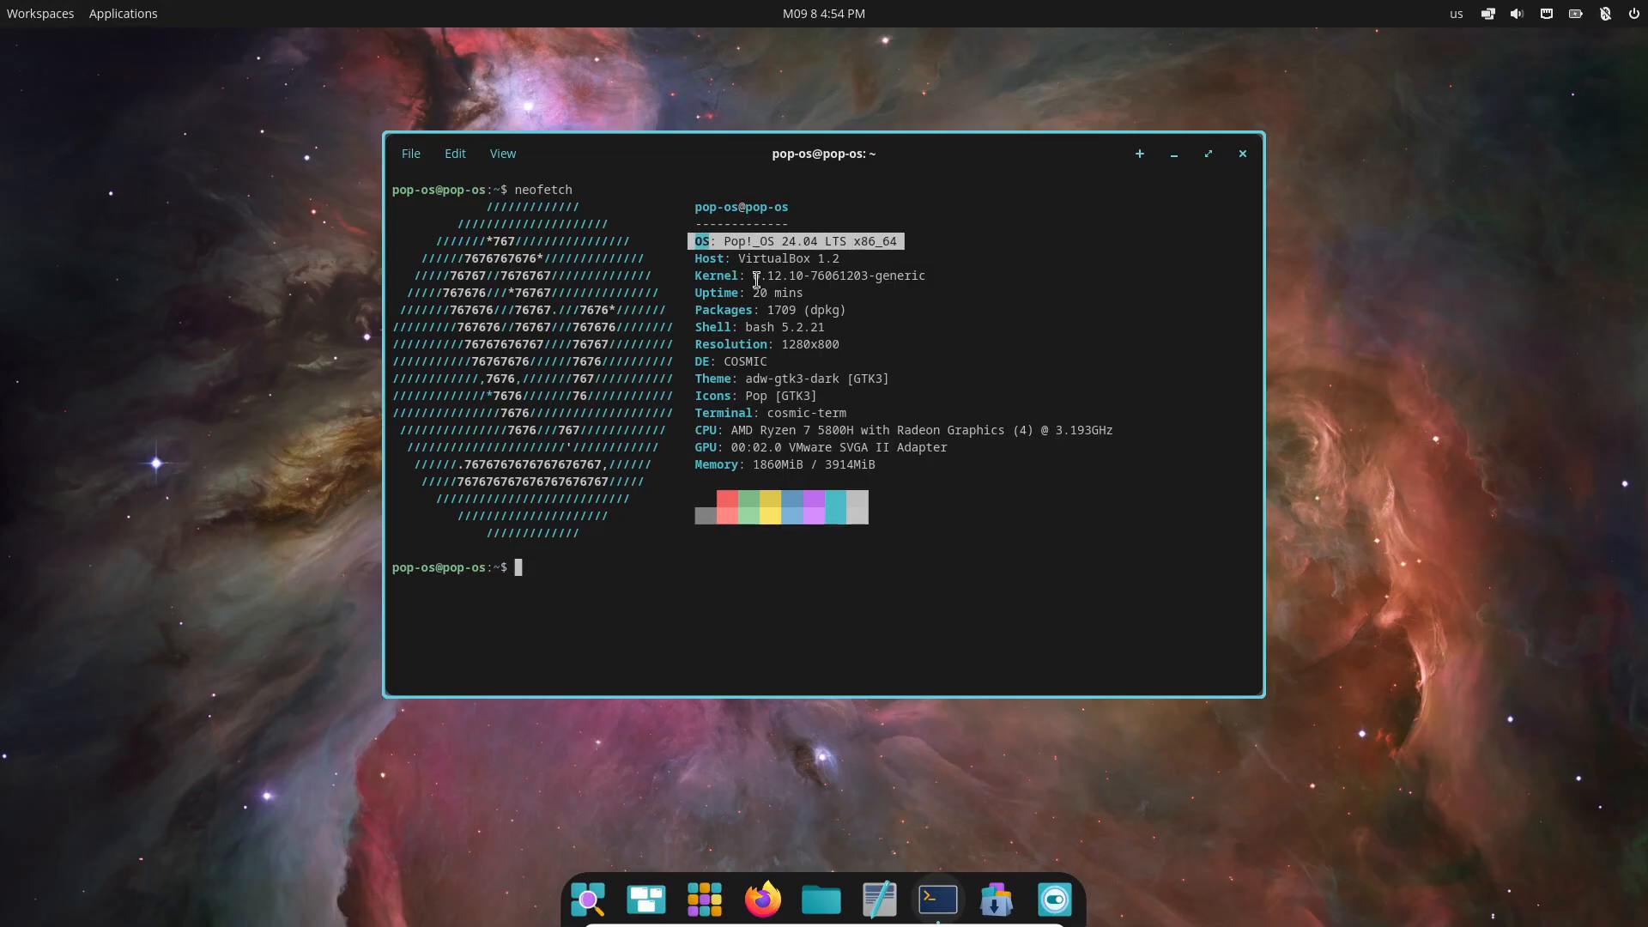
{"action": "mouse_move", "coordinate": [910, 364]}
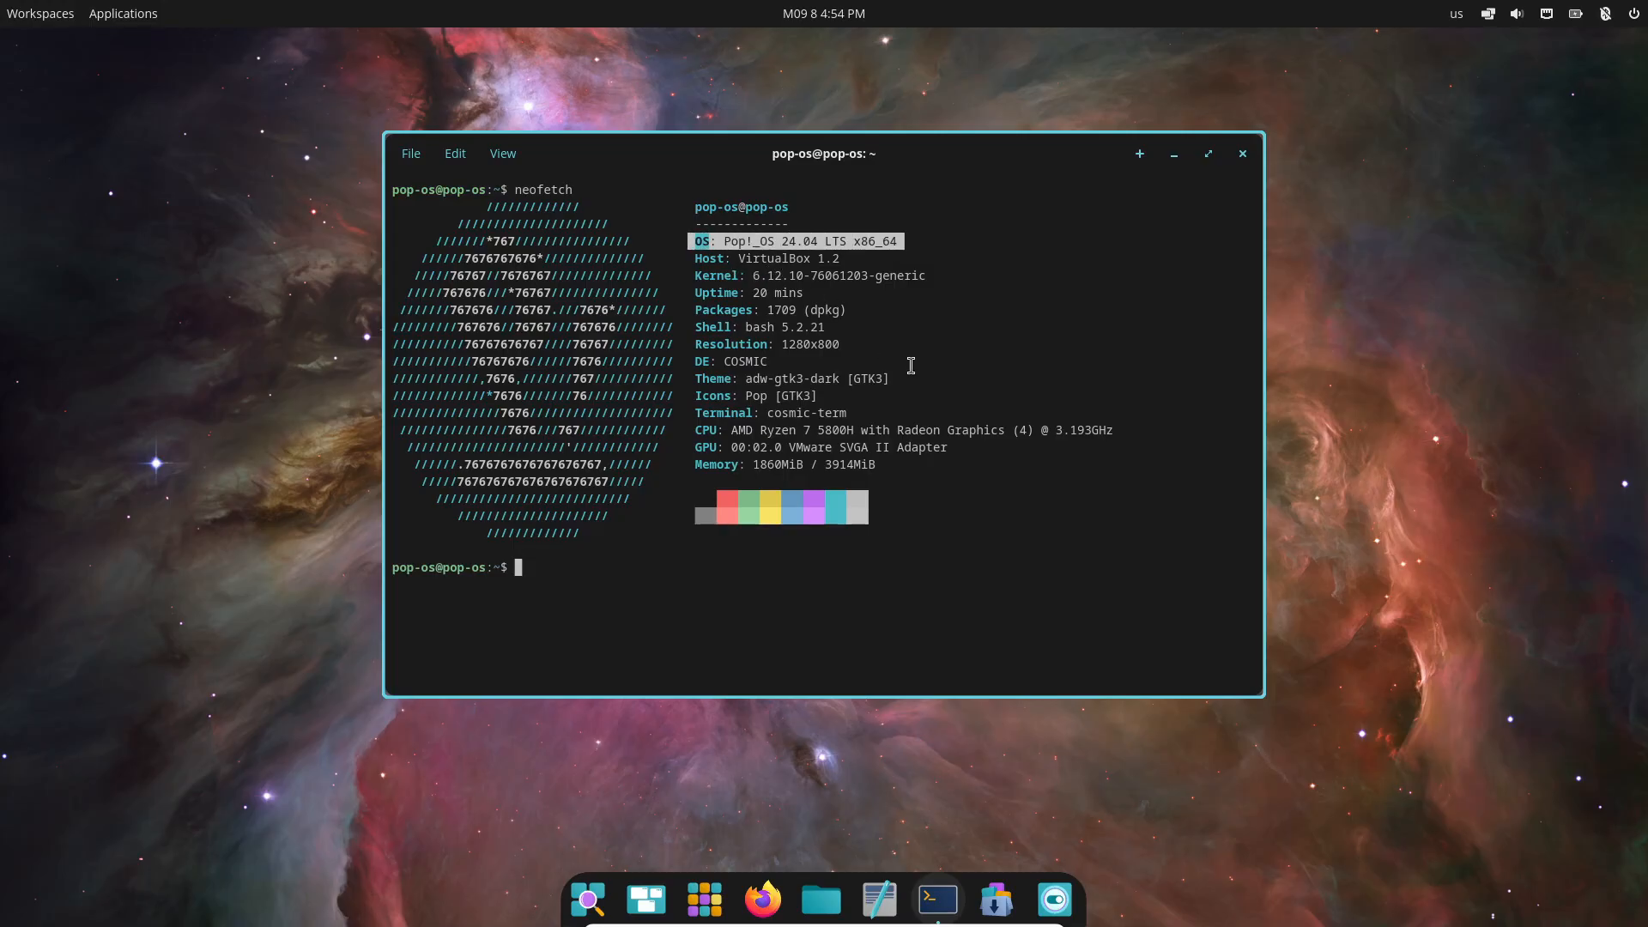
Close the terminal and briefly show the Applications grid before dismissing it.
{"action": "left_click", "coordinate": [1241, 153]}
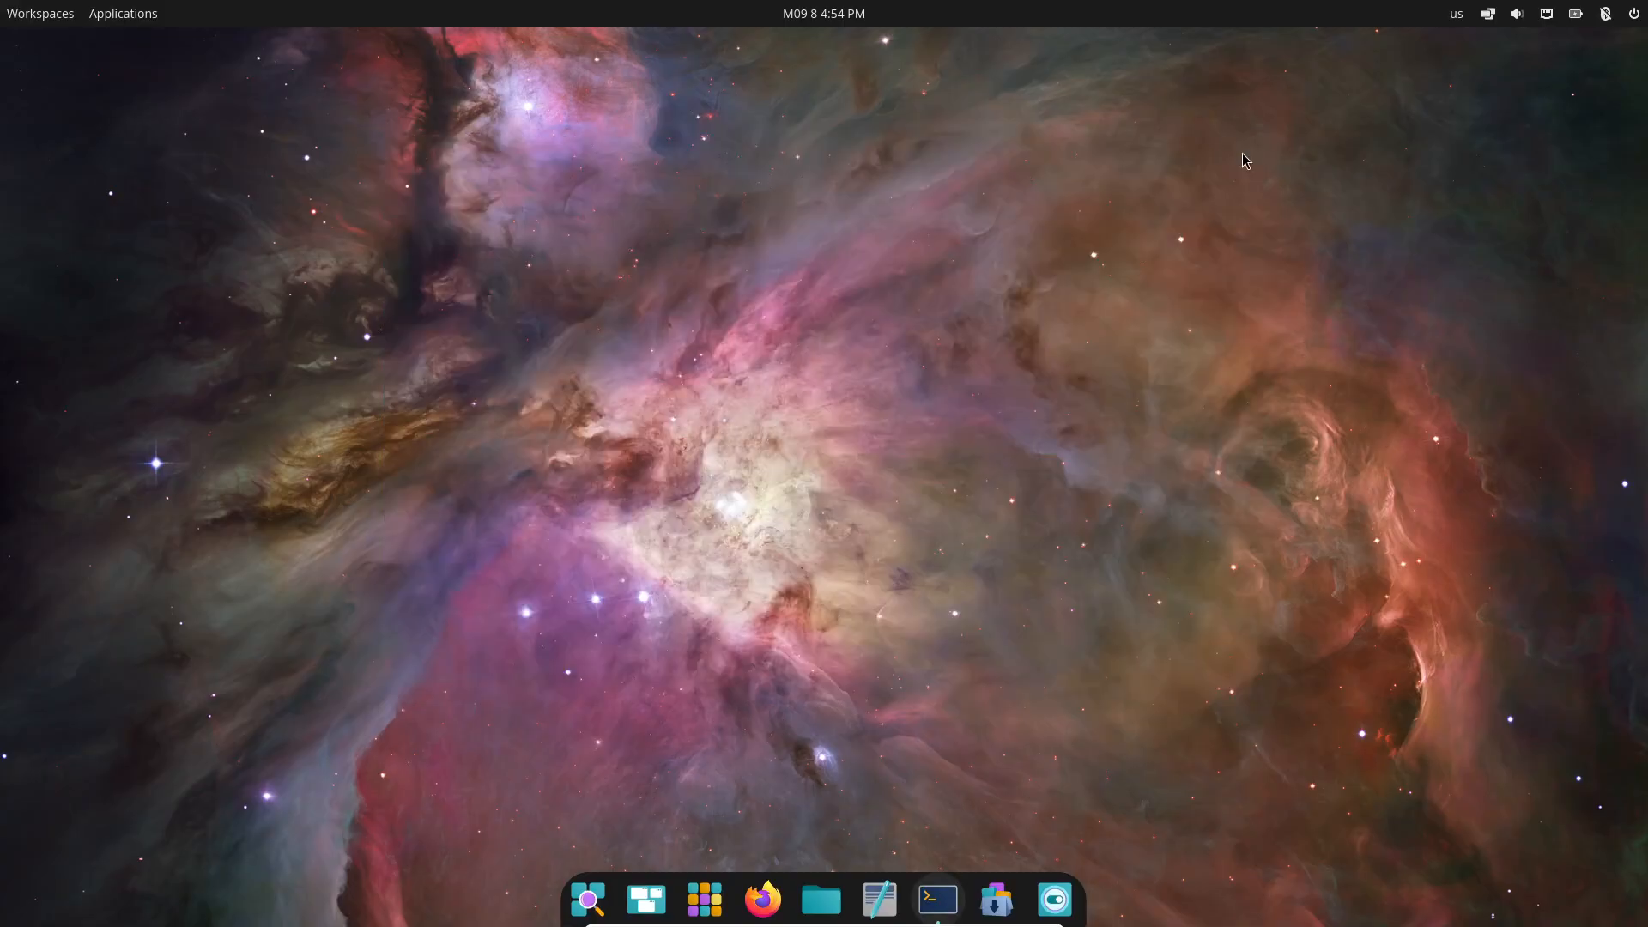
{"action": "left_click", "coordinate": [703, 899]}
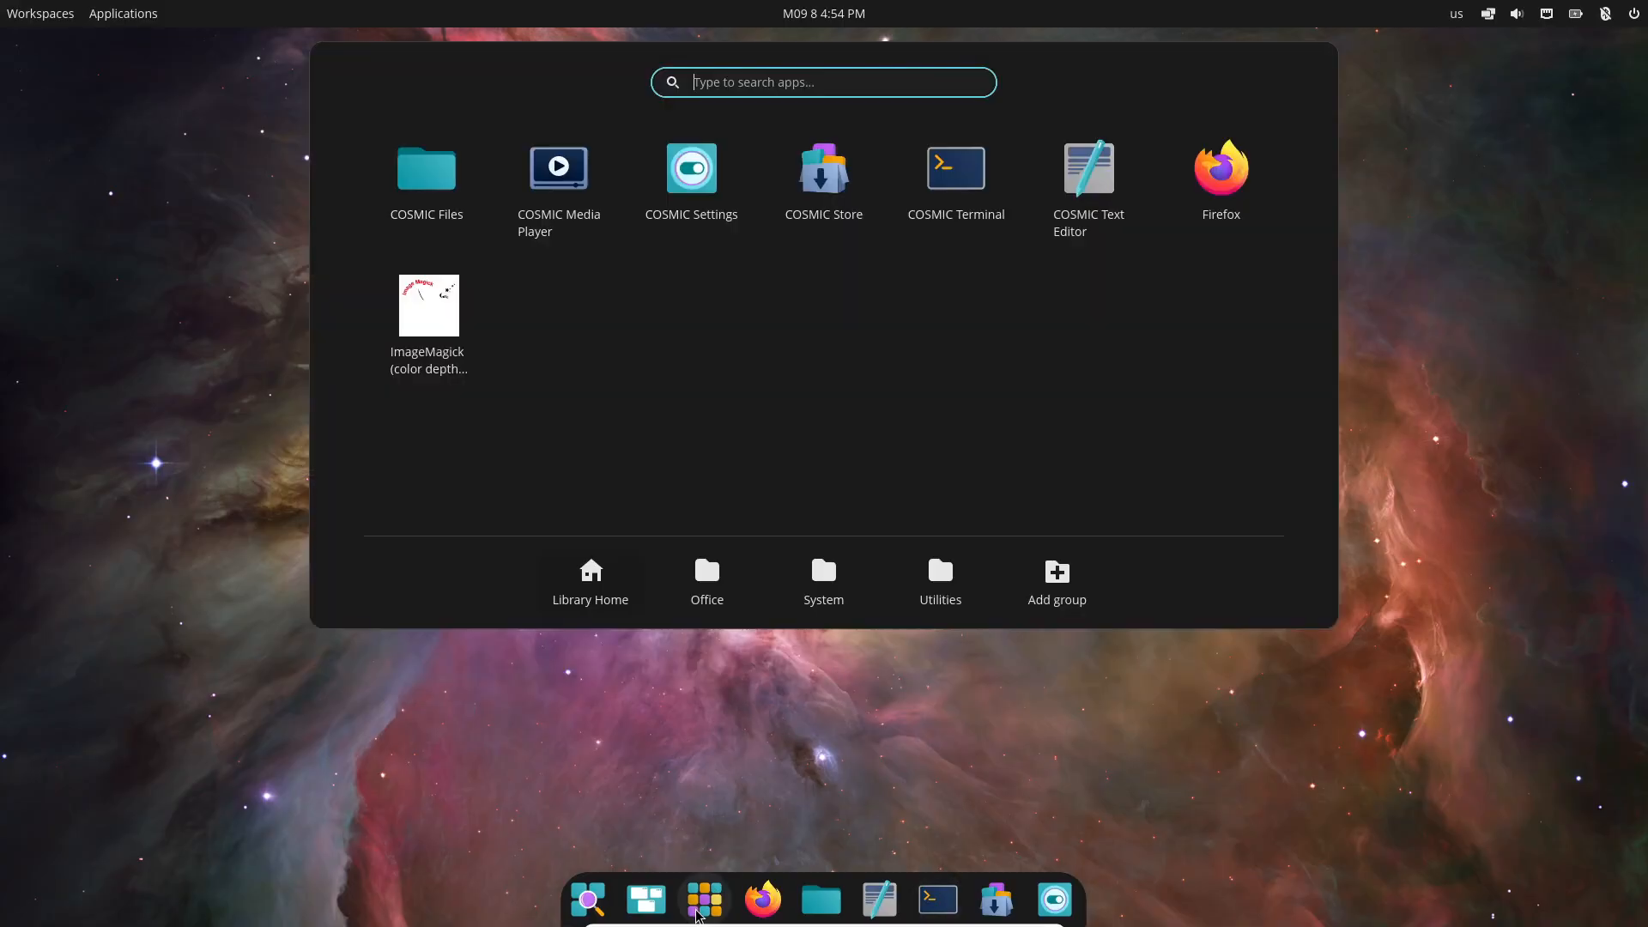
{"action": "left_click", "coordinate": [822, 582]}
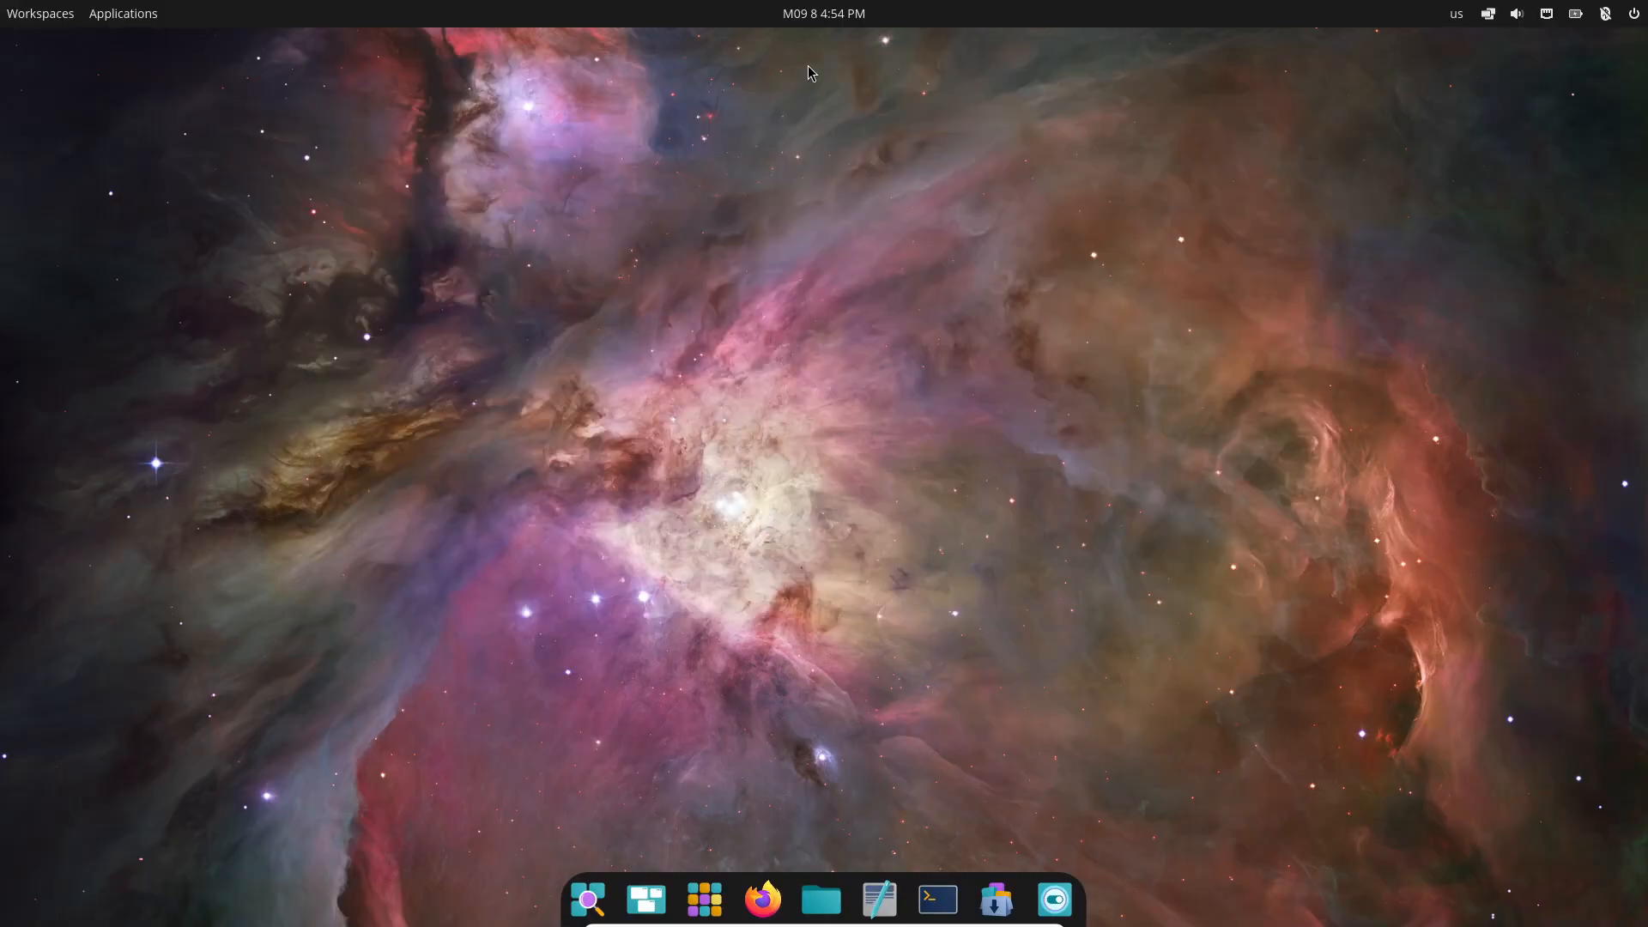
{"action": "mouse_move", "coordinate": [1322, 43]}
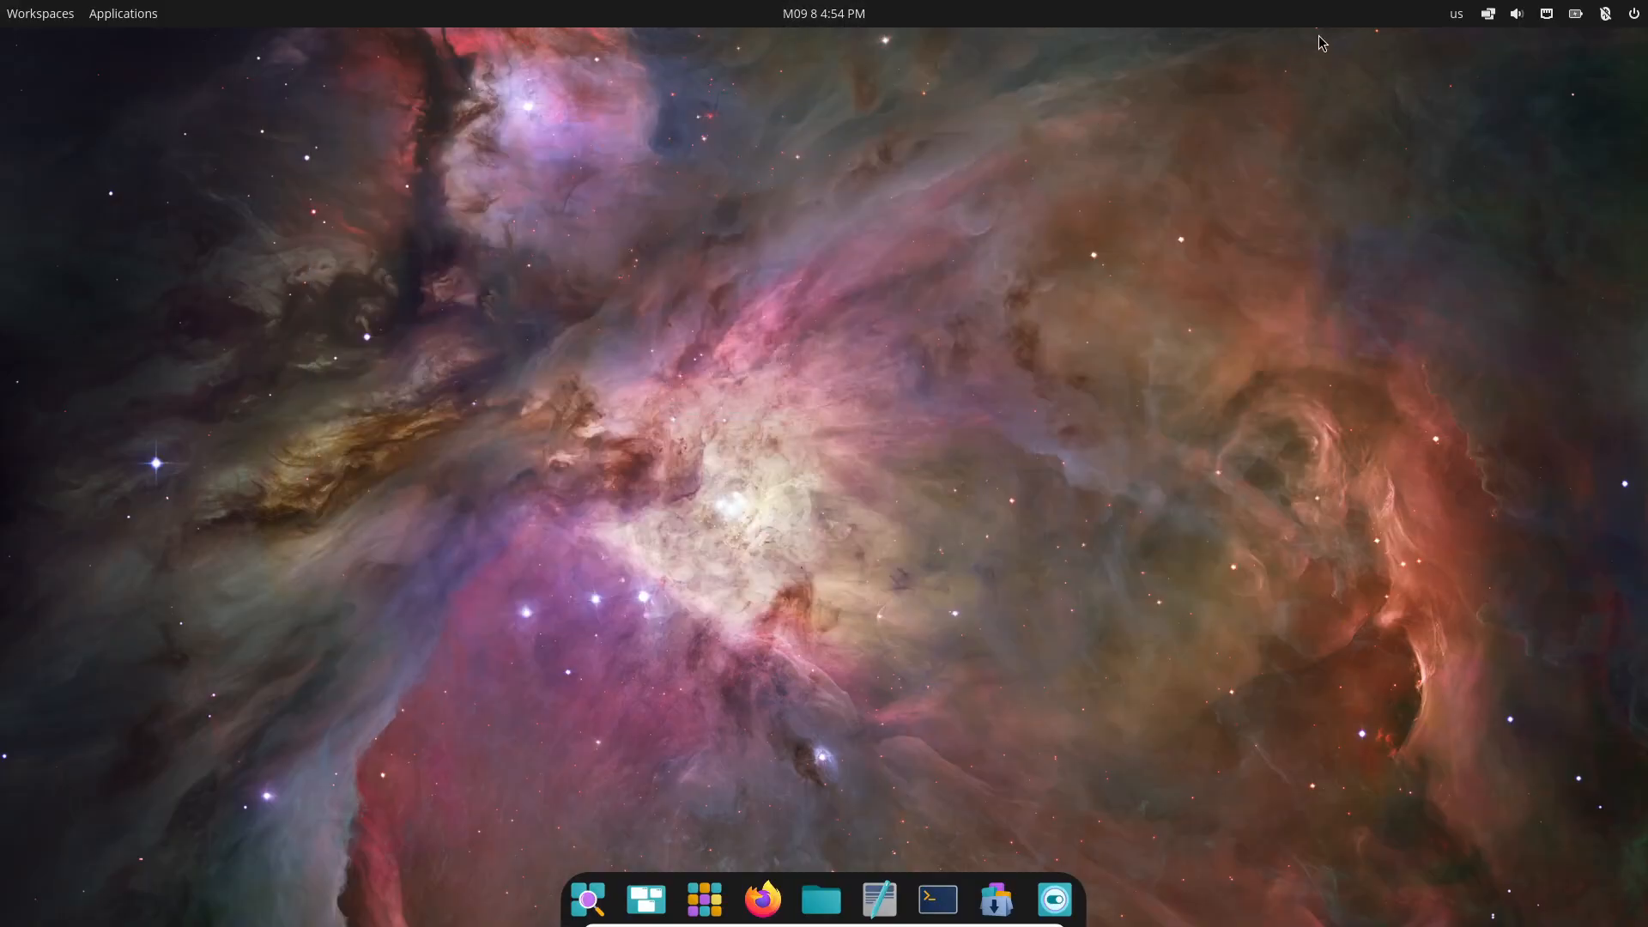
Check the network connection status from the panel indicator, then dismiss it.
{"action": "left_click", "coordinate": [1487, 12]}
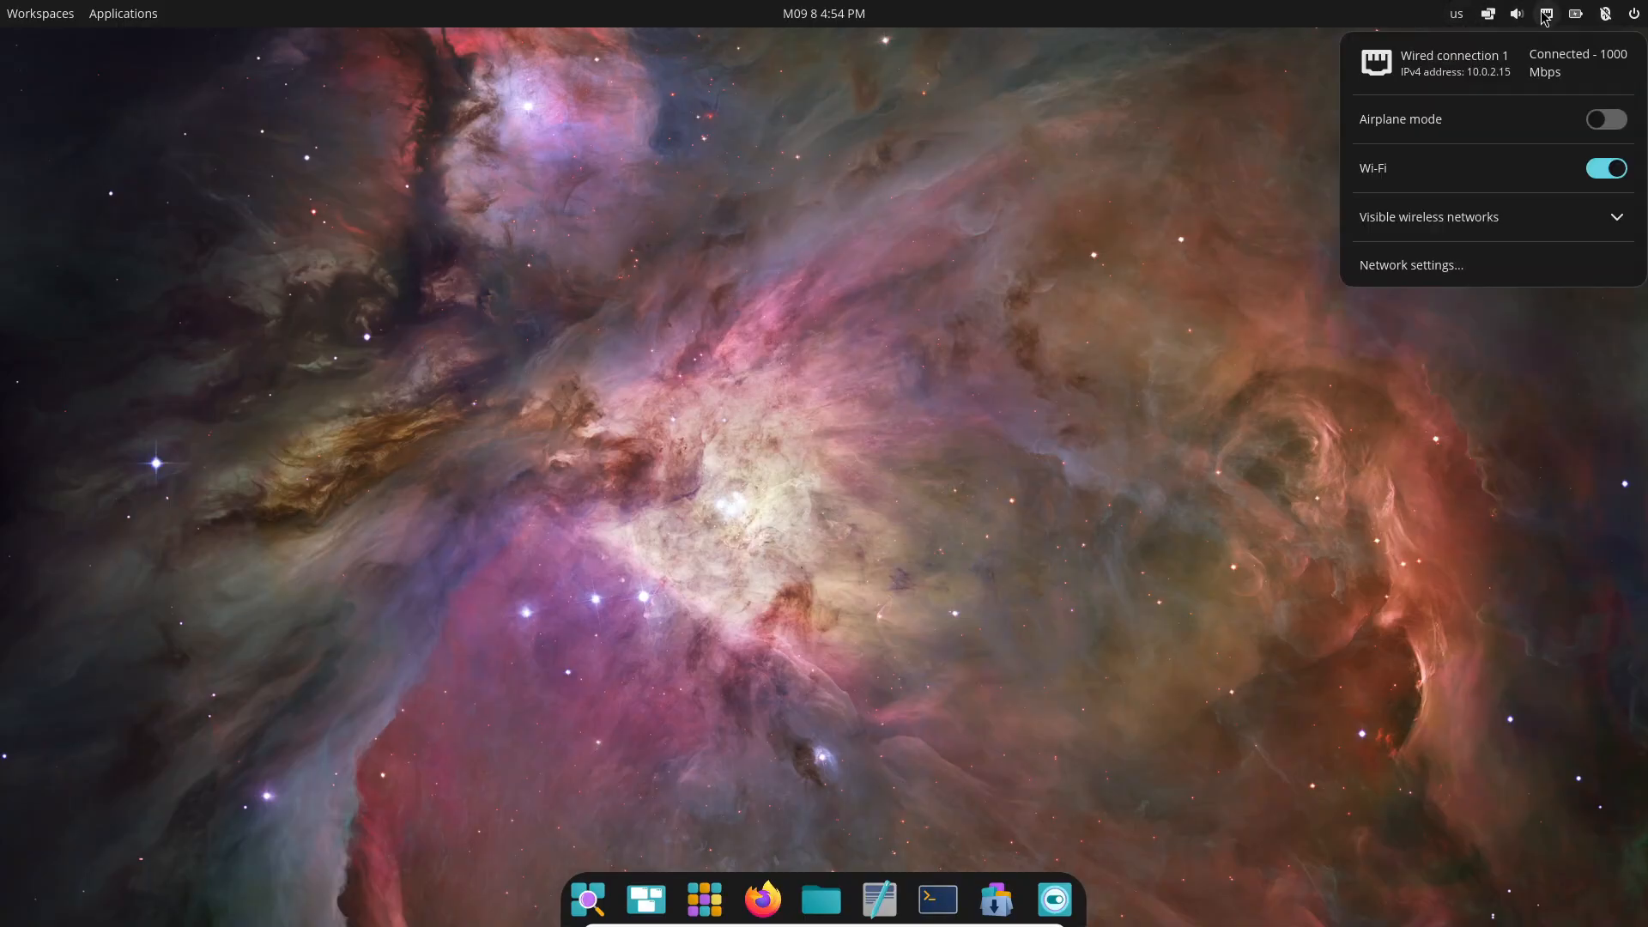
{"action": "left_click", "coordinate": [1605, 14]}
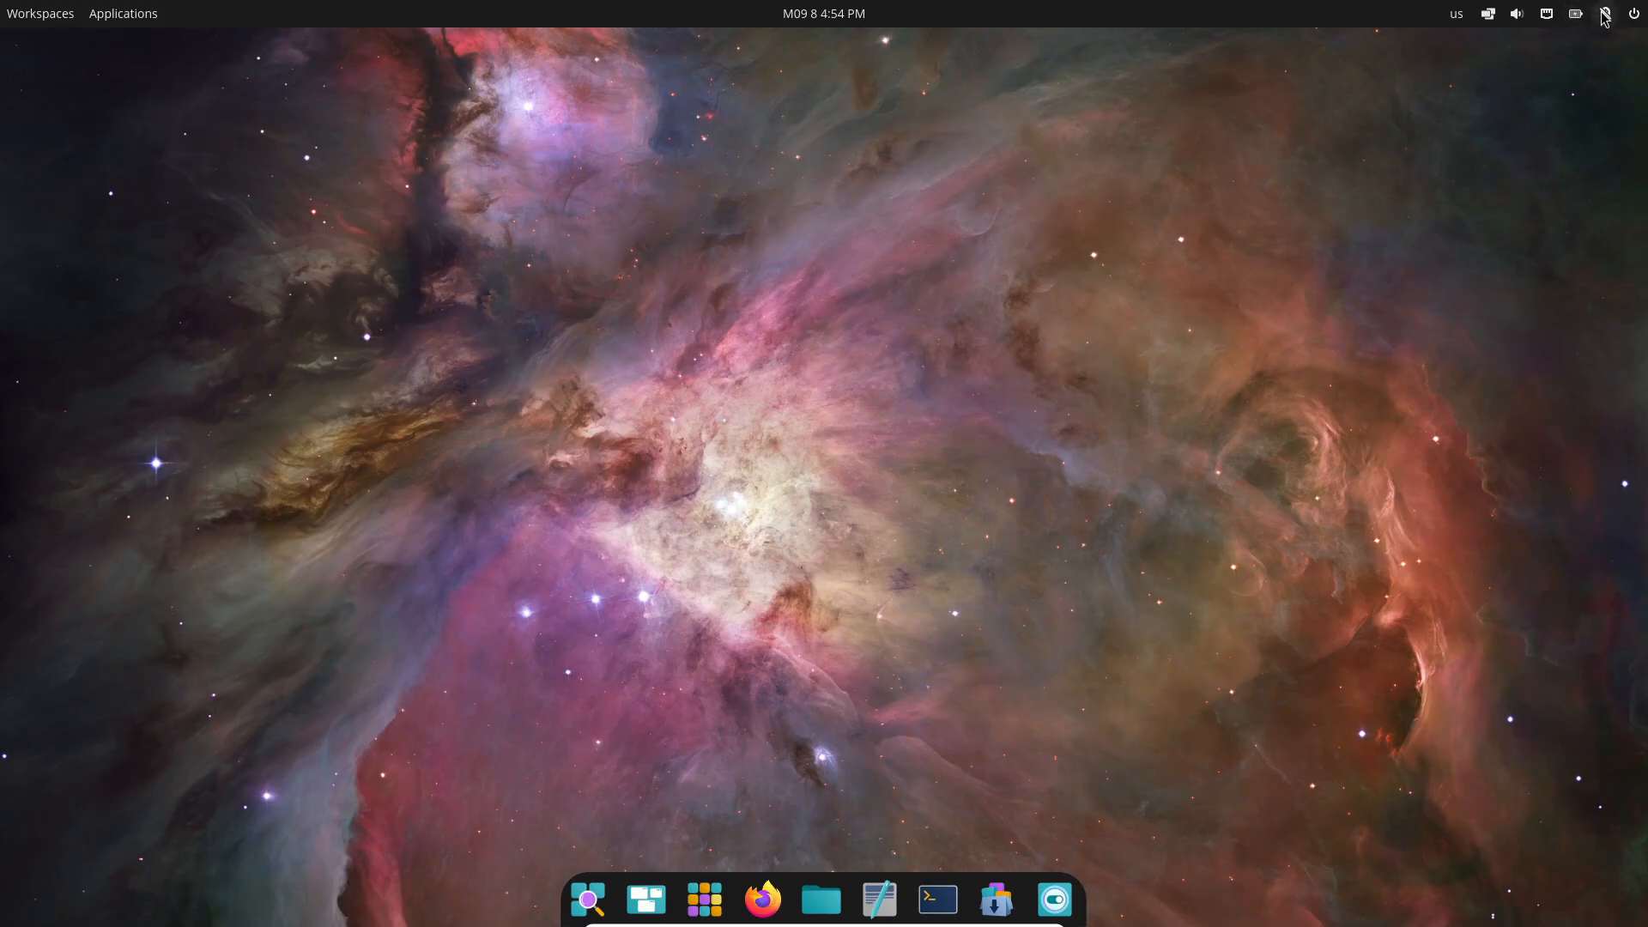
{"action": "mouse_move", "coordinate": [808, 826]}
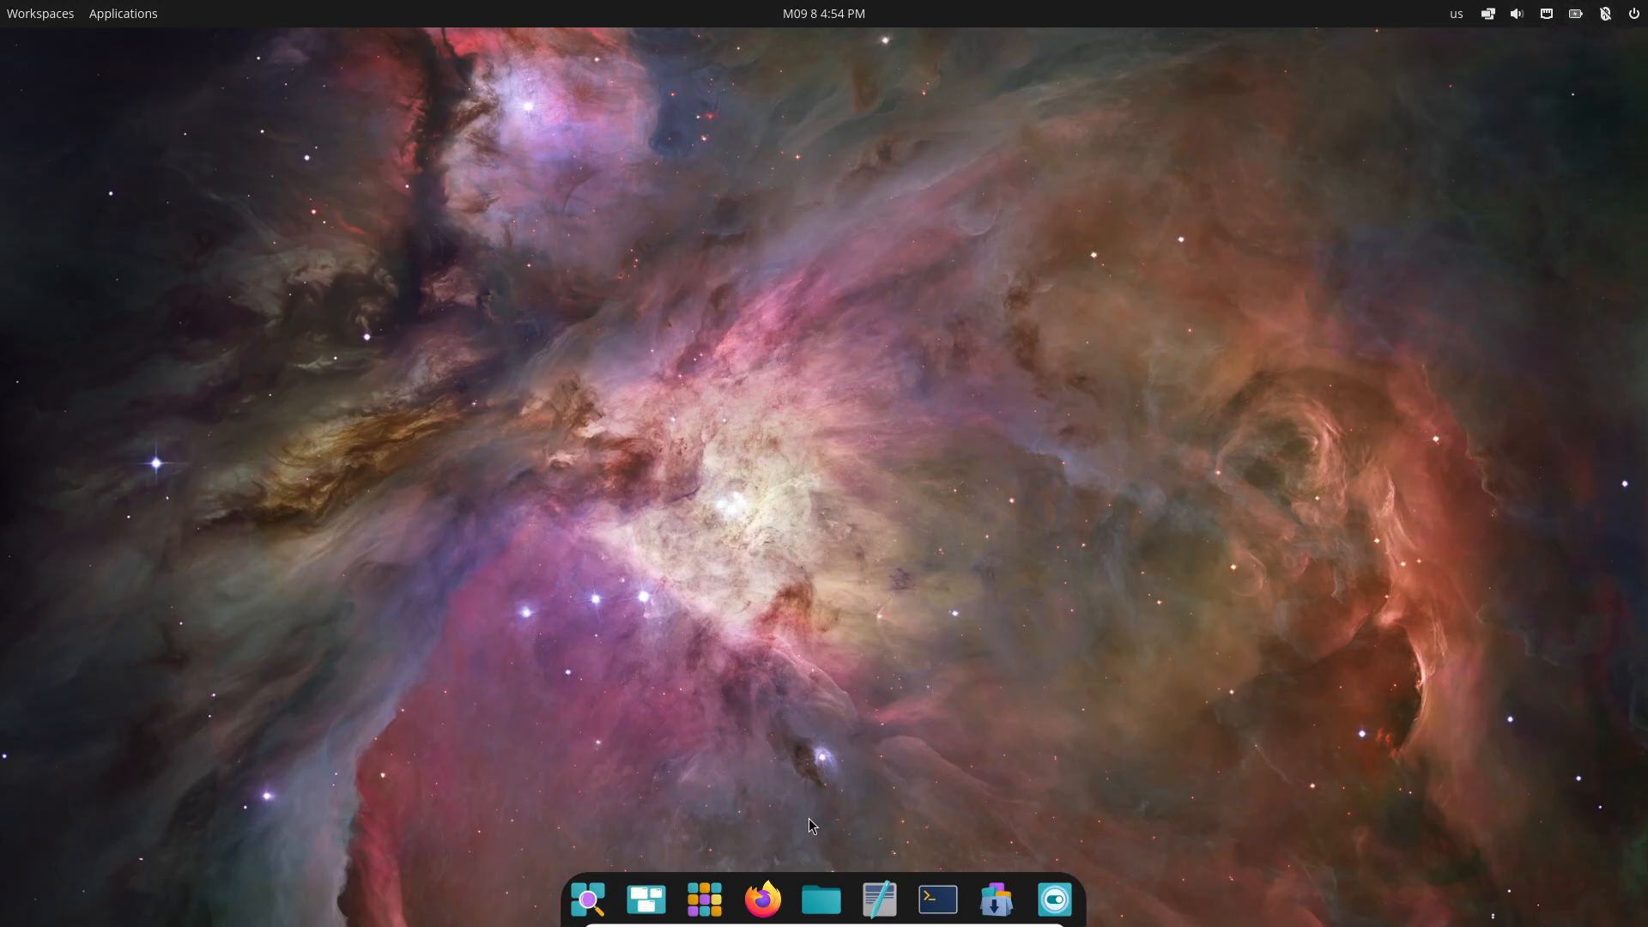
{"action": "mouse_move", "coordinate": [856, 712]}
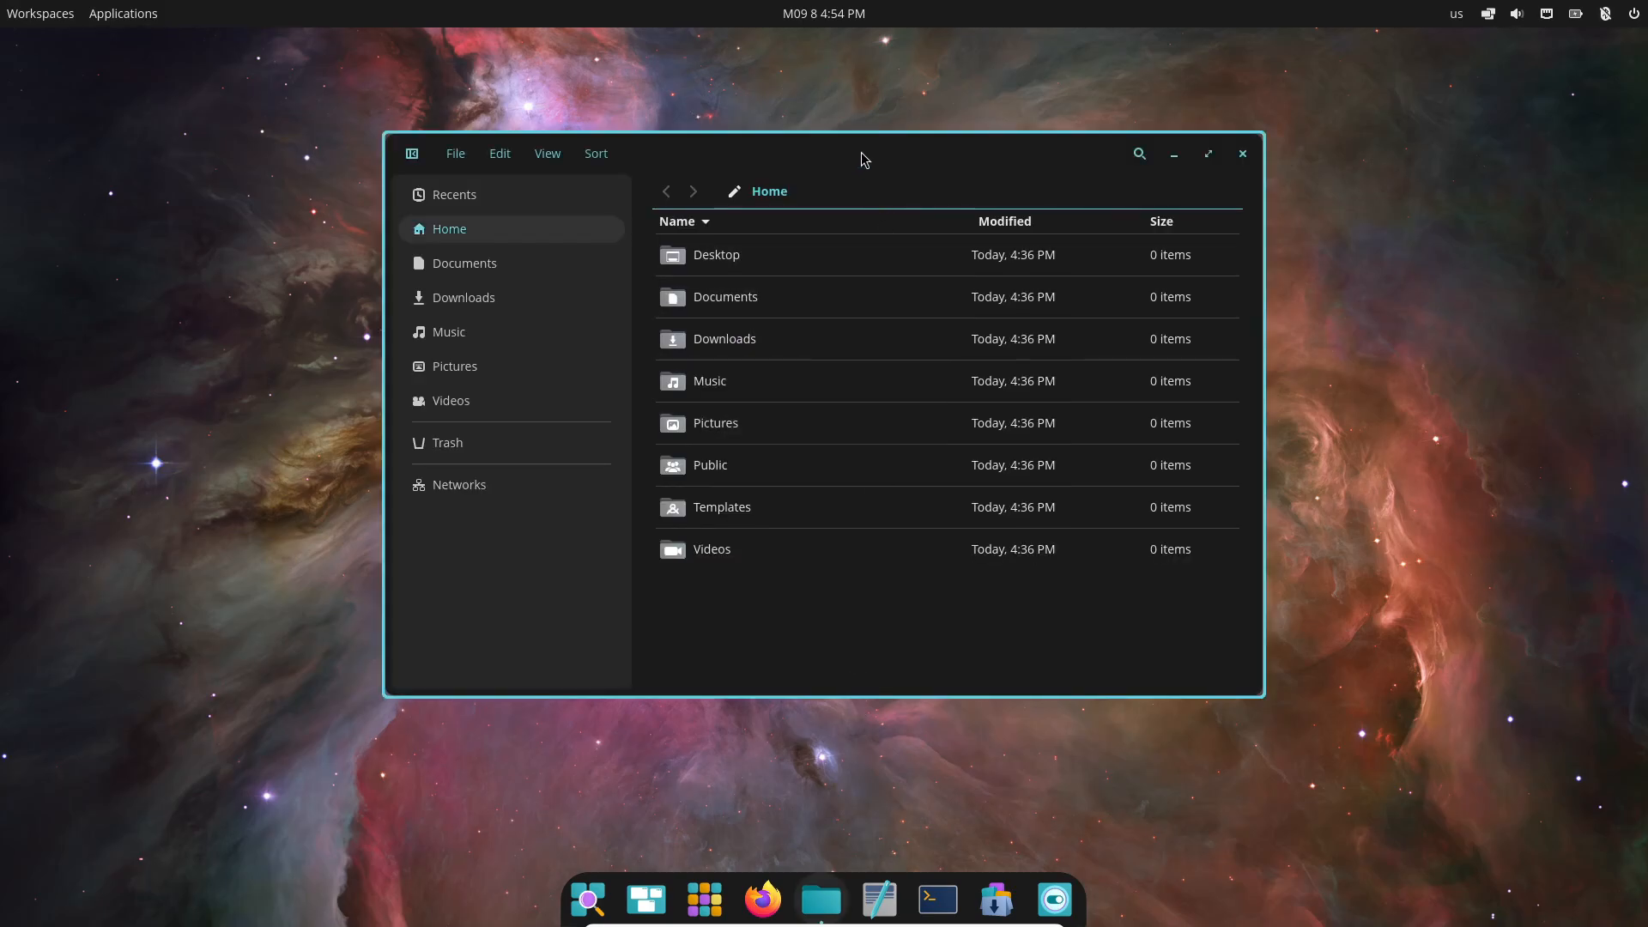
Browse the empty Downloads and Videos folders, then close COSMIC Files.
{"action": "left_click", "coordinate": [466, 297]}
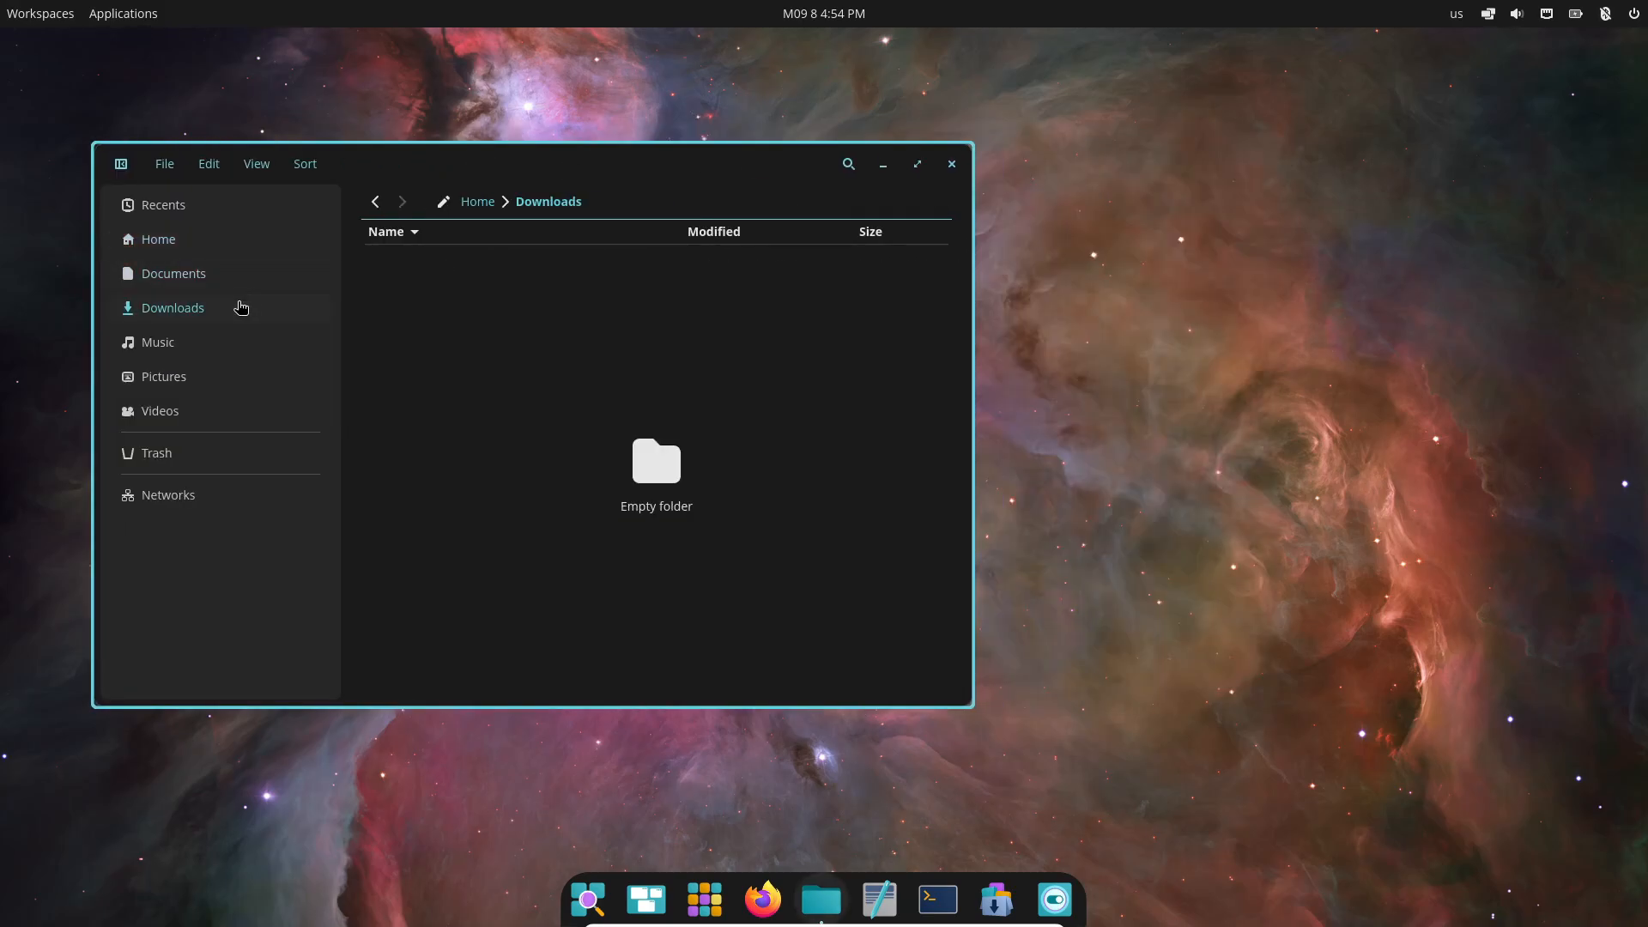
{"action": "left_click", "coordinate": [161, 410]}
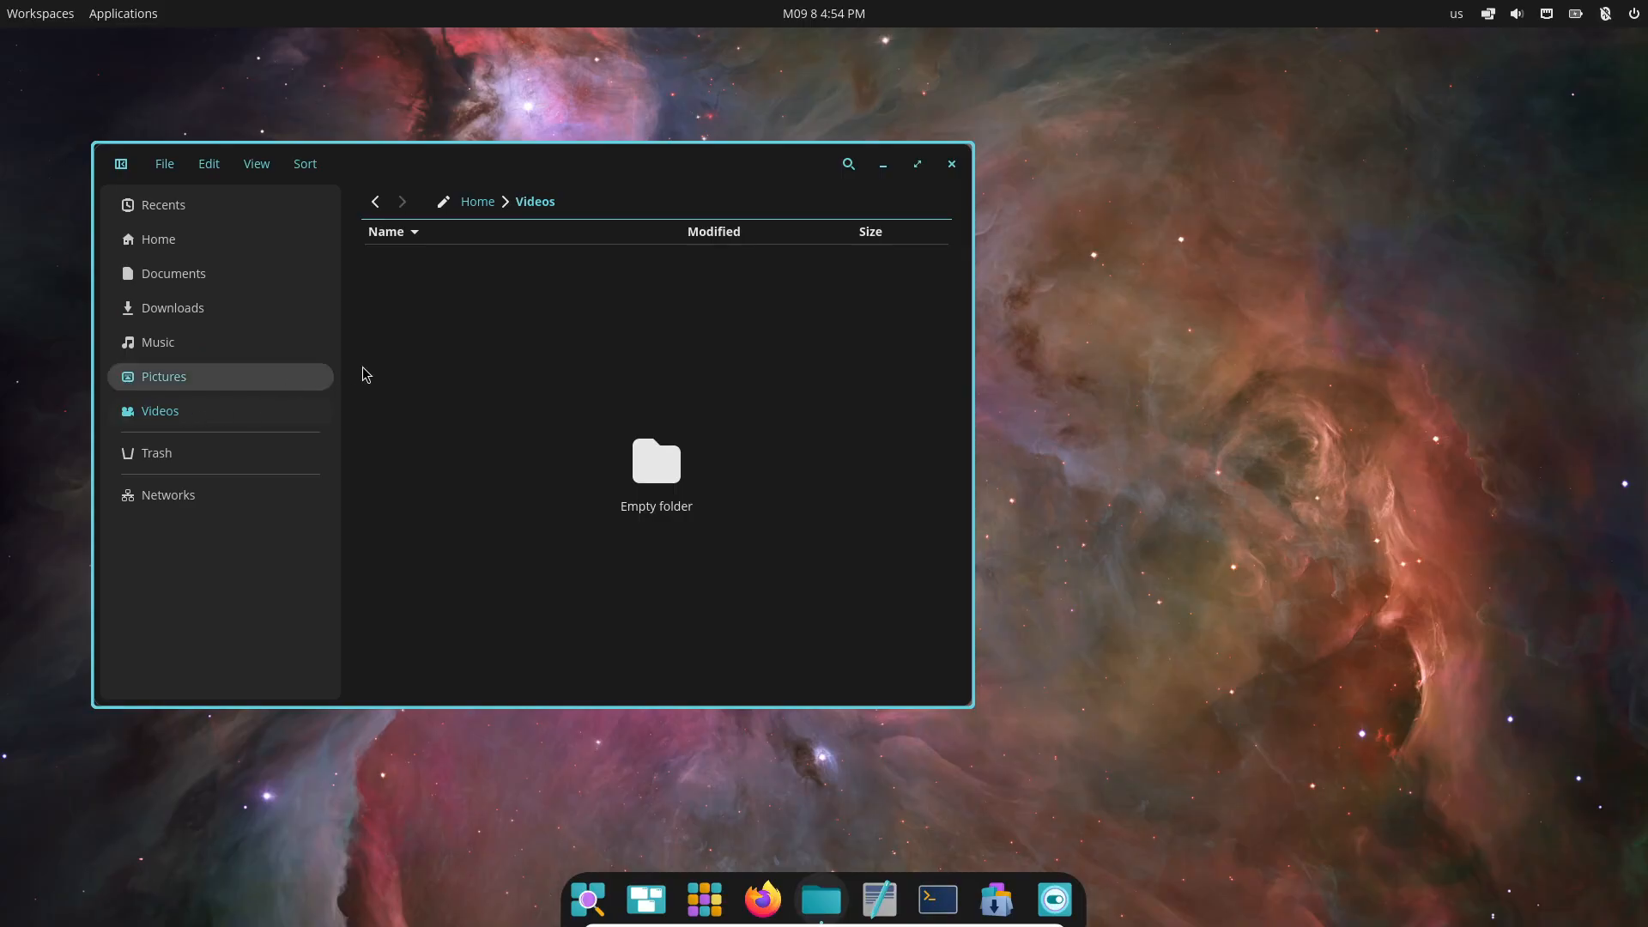
{"action": "left_click", "coordinate": [950, 164]}
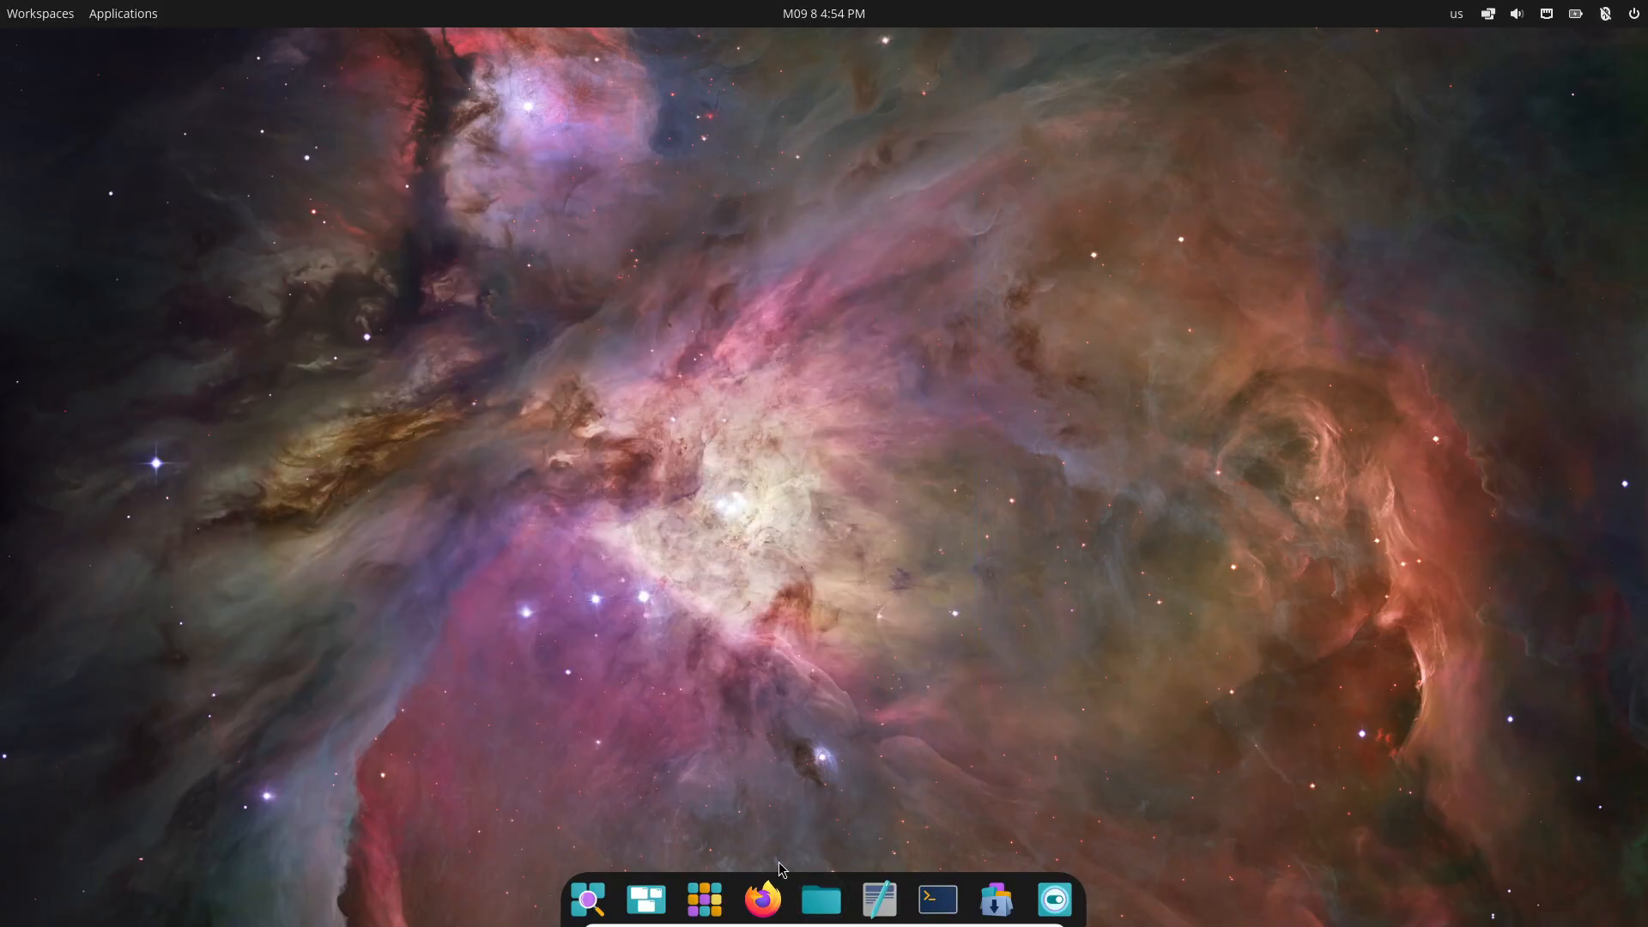
{"action": "mouse_move", "coordinate": [937, 902]}
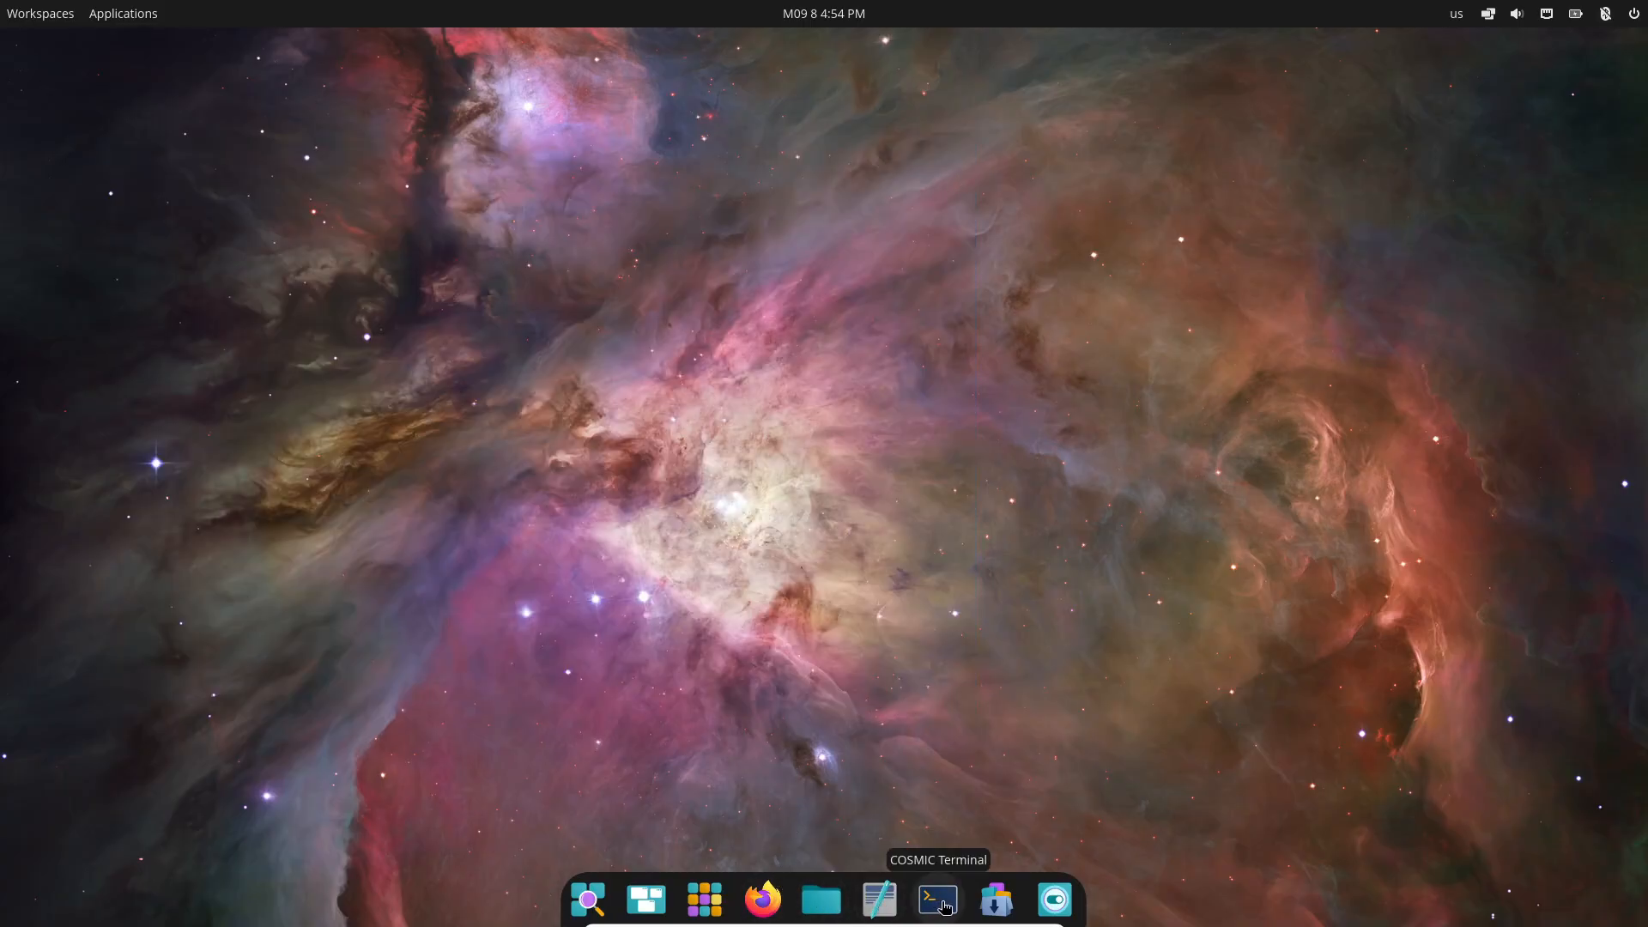
{"action": "left_click", "coordinate": [937, 900]}
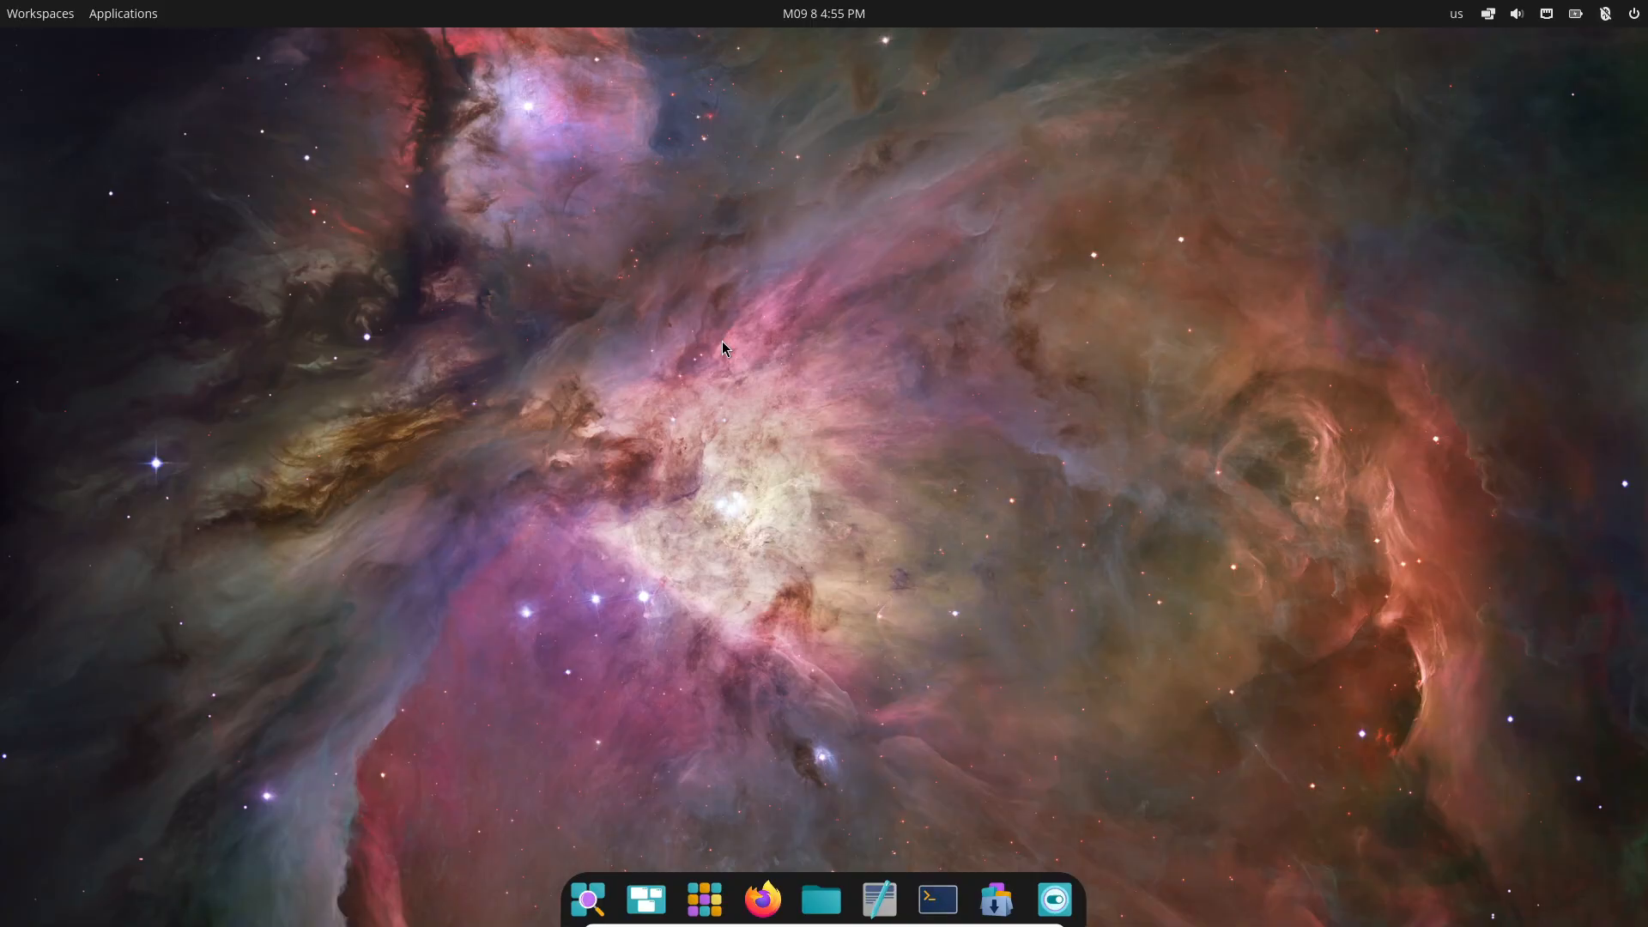
{"action": "left_click", "coordinate": [373, 177]}
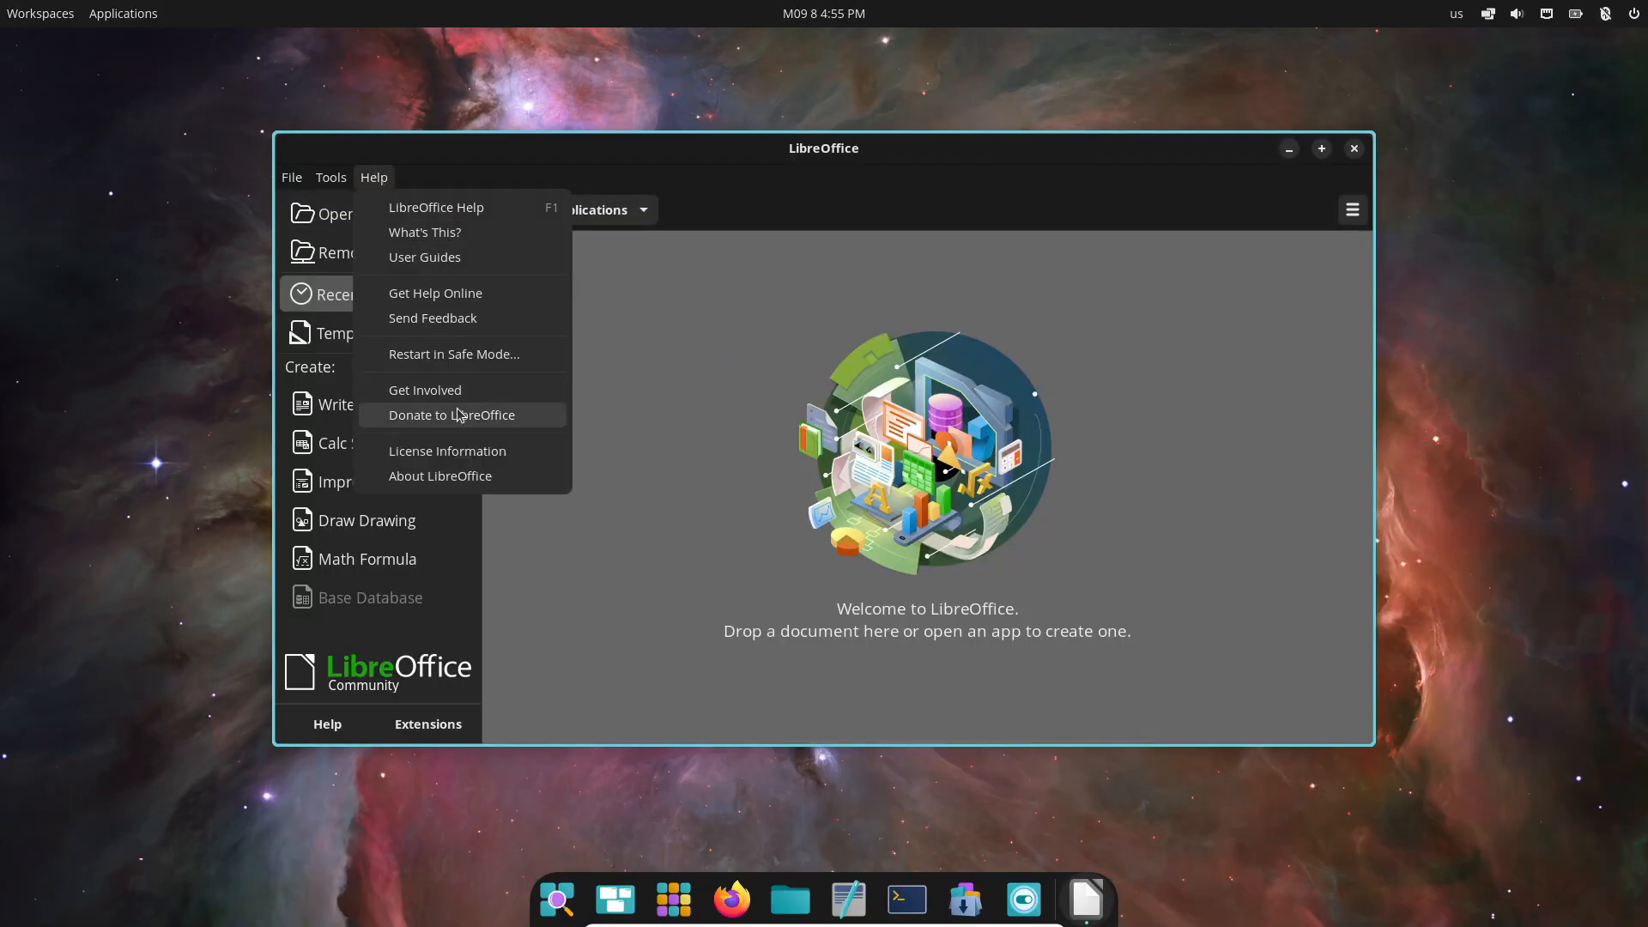
{"action": "left_click", "coordinate": [440, 475]}
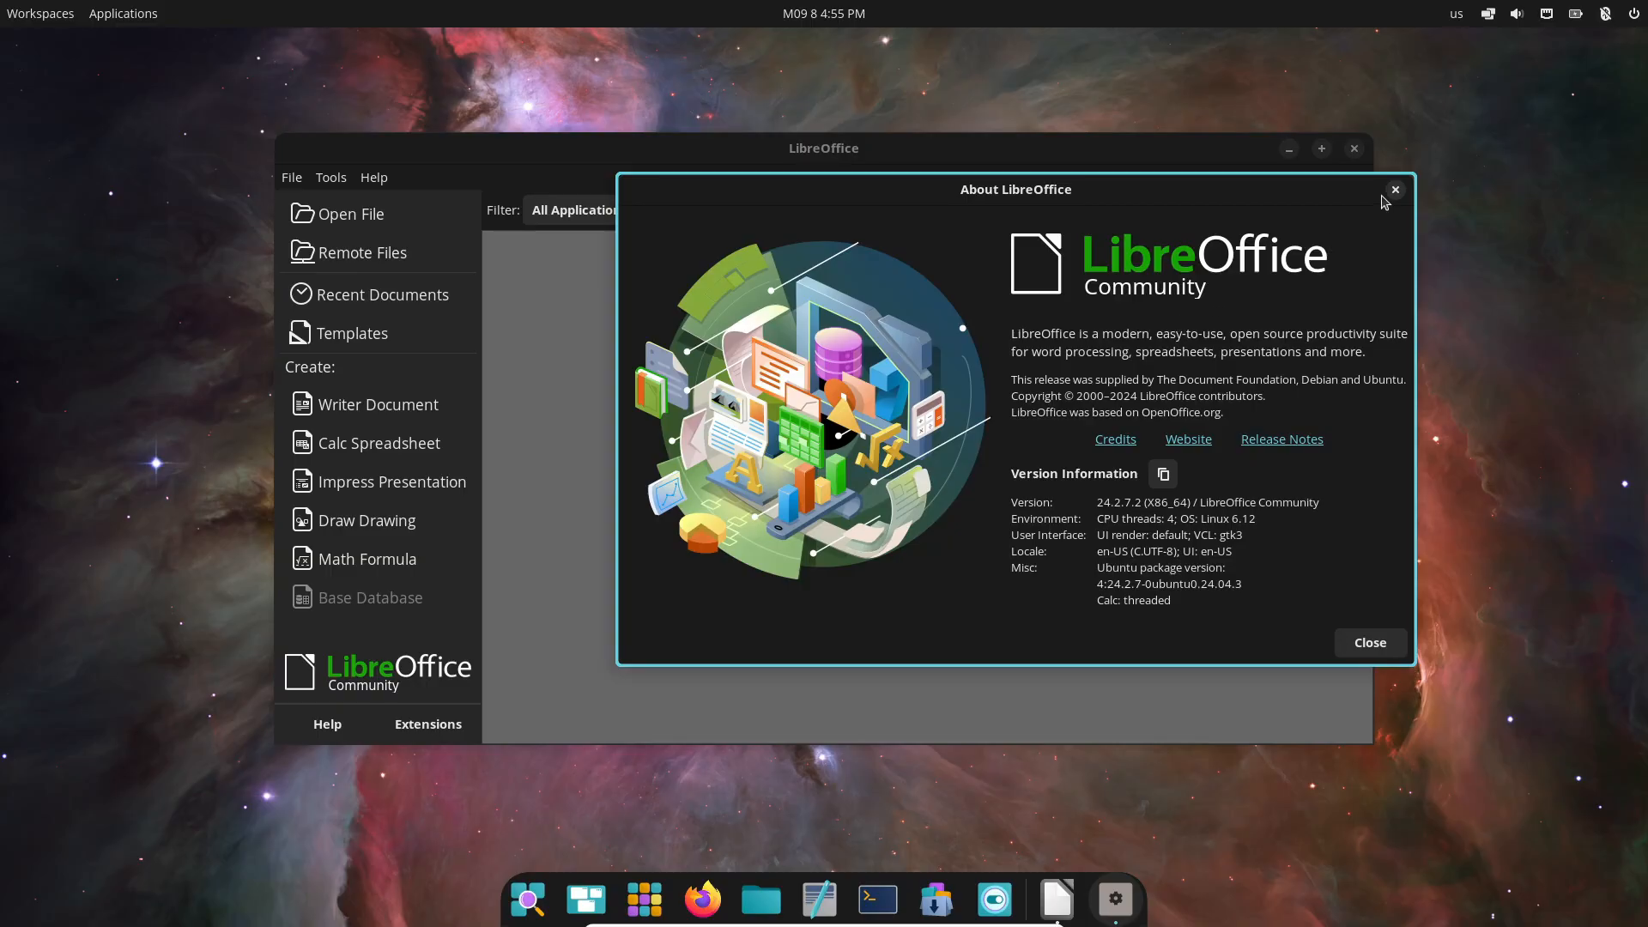
{"action": "left_click", "coordinate": [1394, 189]}
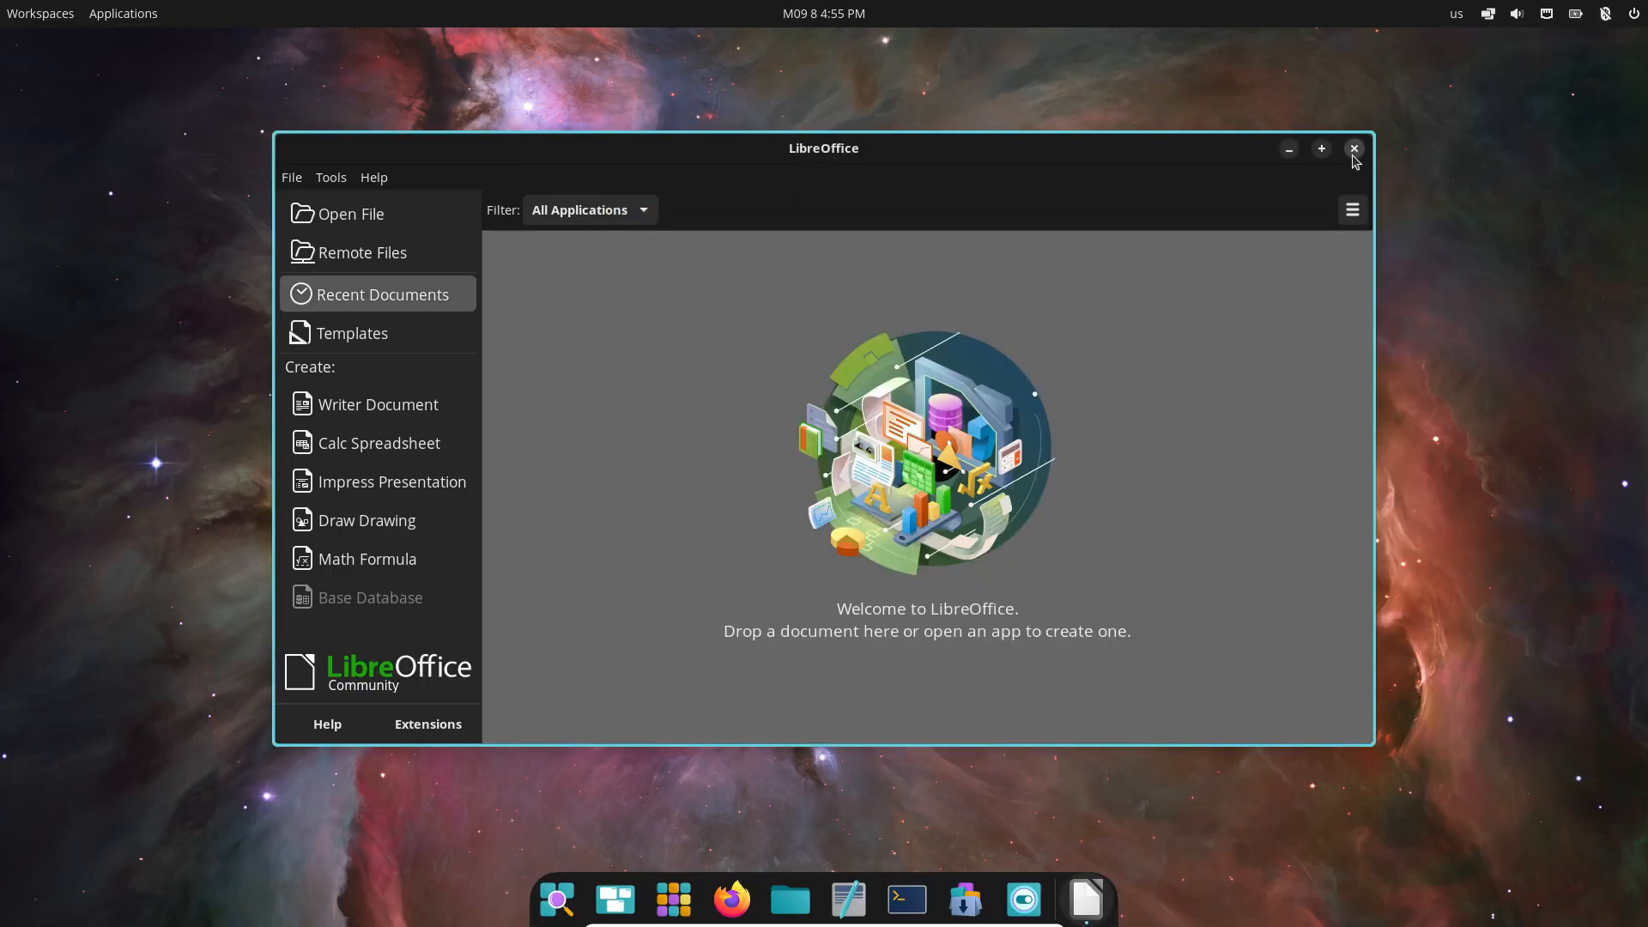
{"action": "left_click", "coordinate": [1354, 147]}
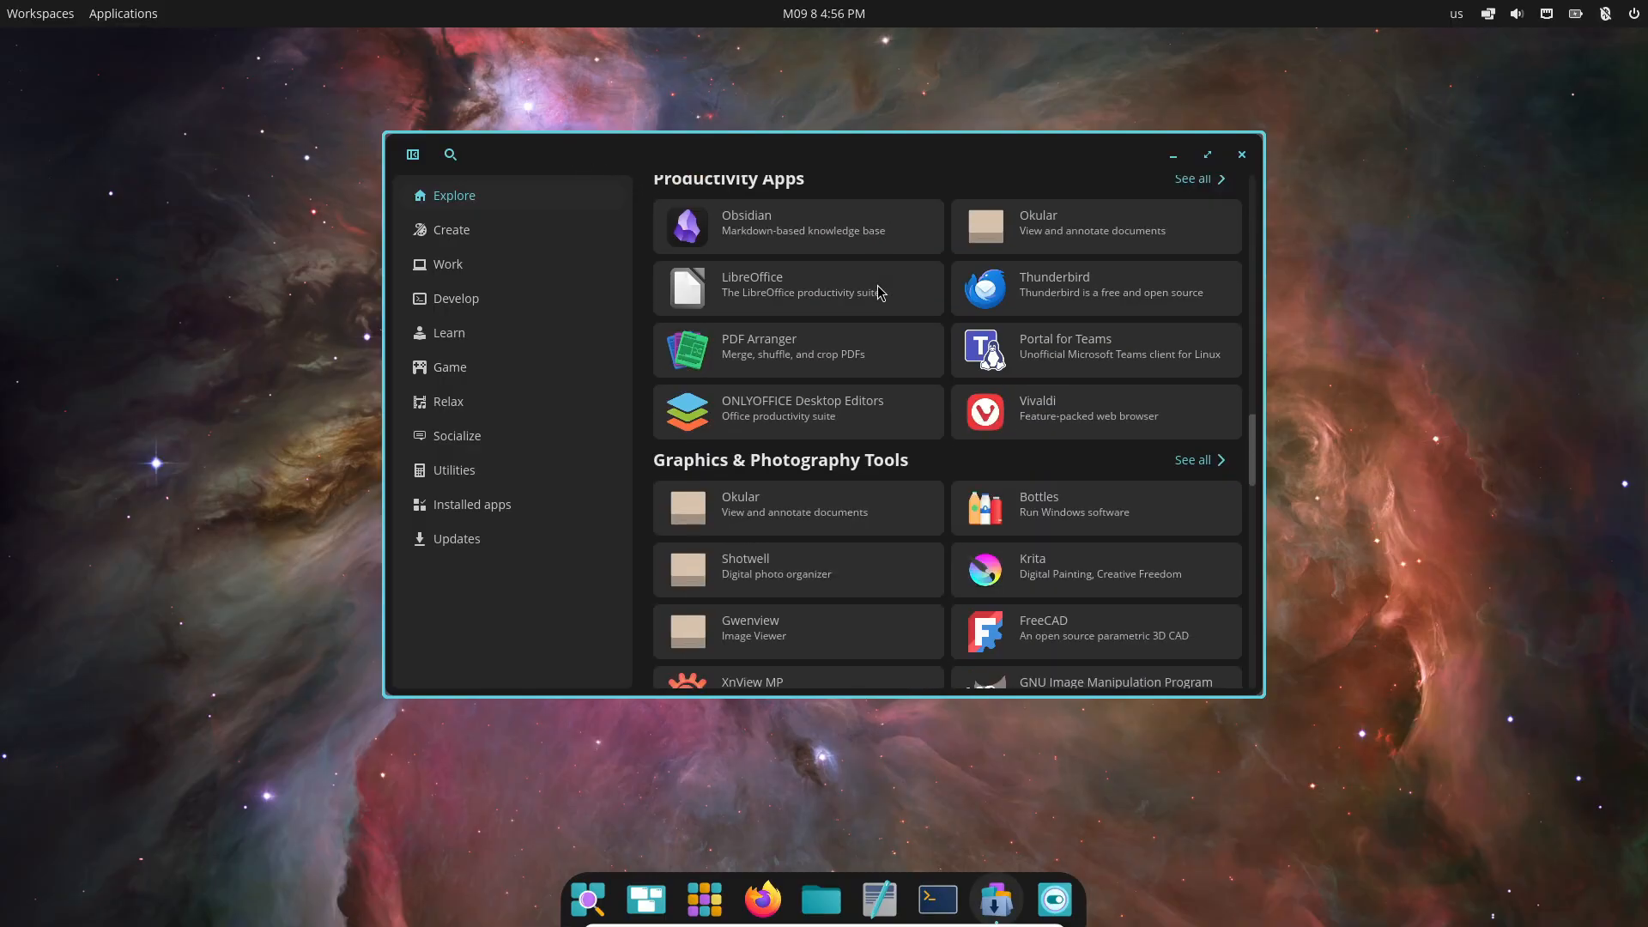
Browse the Work, Develop and Socialize app categories in COSMIC Store.
{"action": "scroll", "scroll_direction": "down", "scroll_amount": 3}
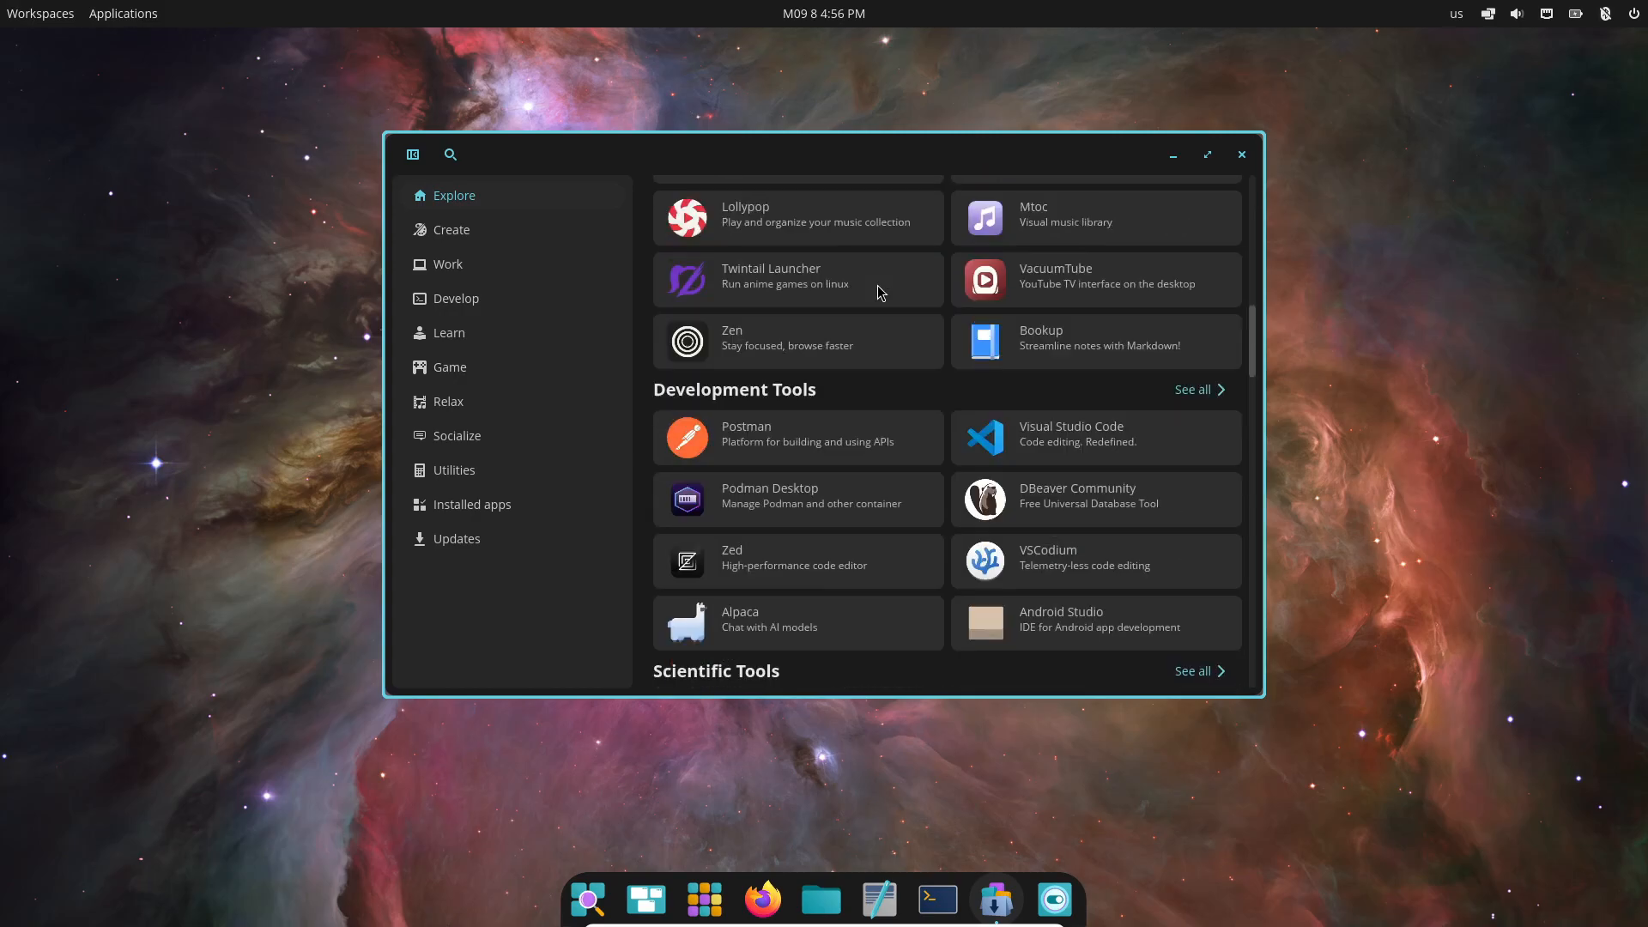
{"action": "left_click", "coordinate": [452, 228]}
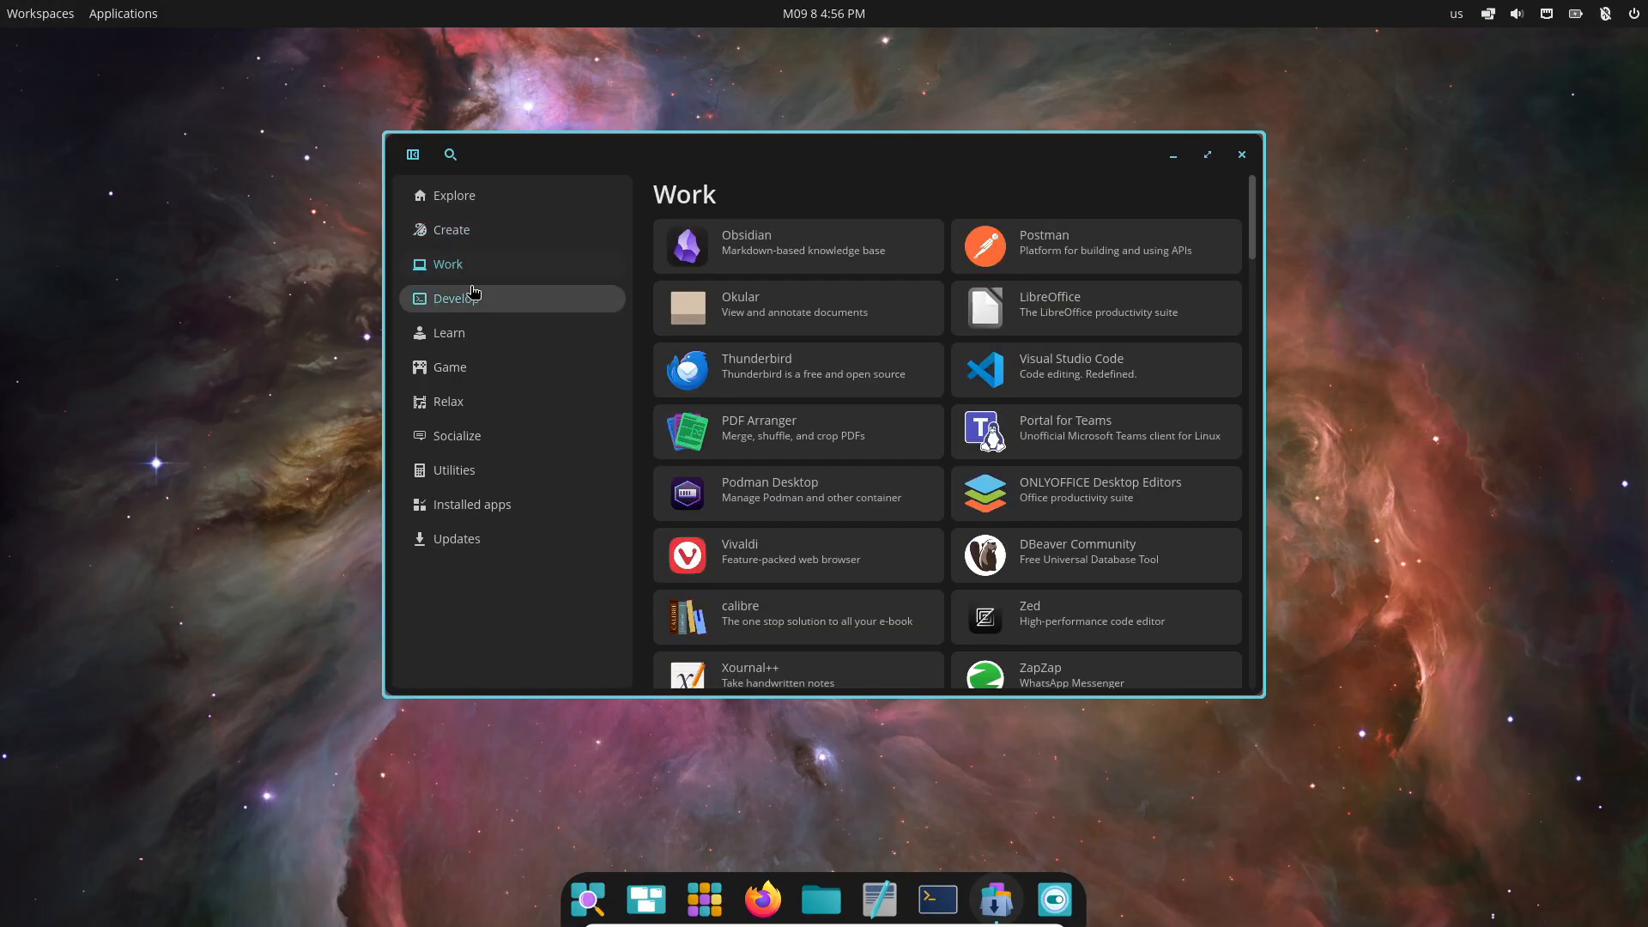
{"action": "left_click", "coordinate": [448, 333]}
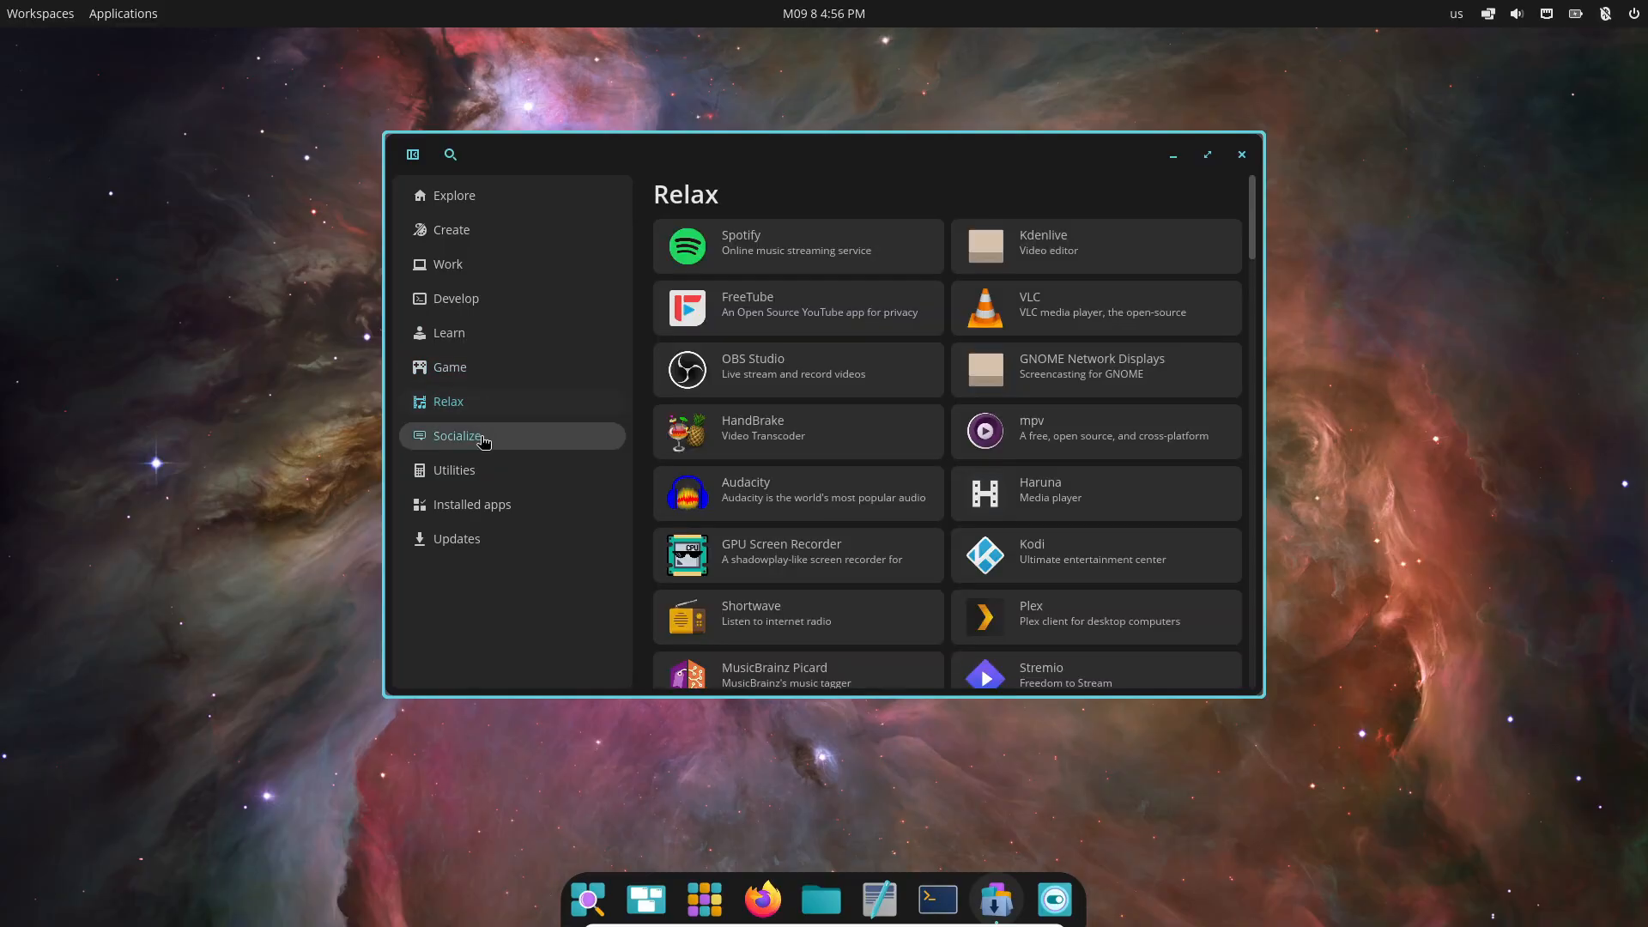
{"action": "left_click", "coordinate": [470, 505]}
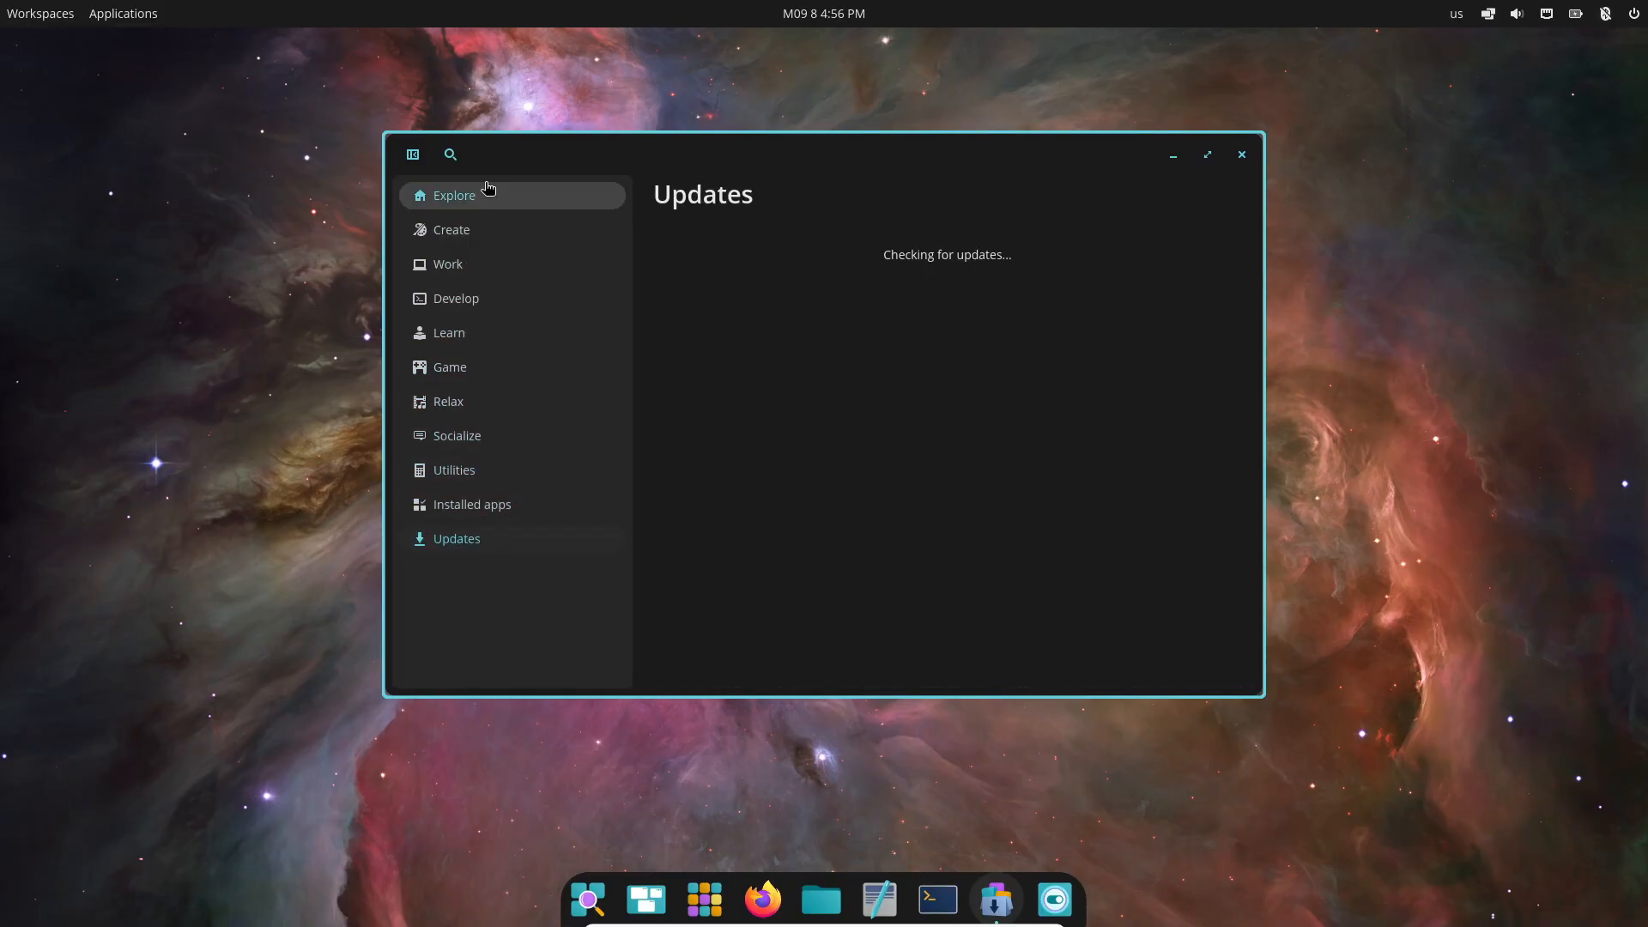
Return to Explore and show the full Editor's Choice app list.
{"action": "left_click", "coordinate": [453, 196]}
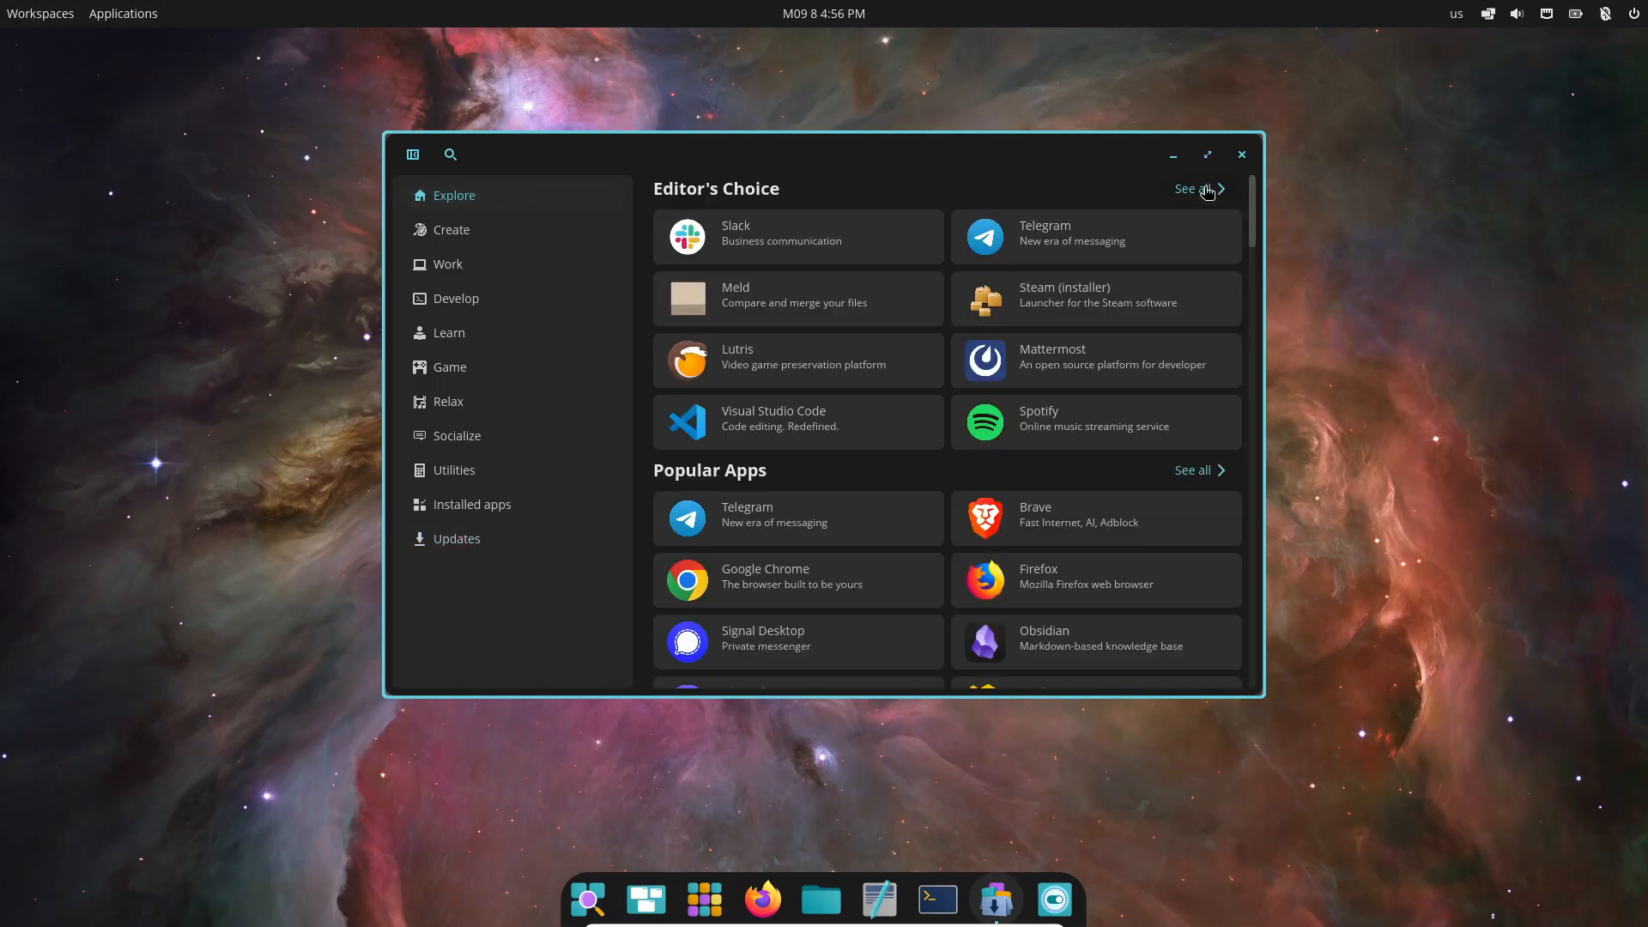
{"action": "left_click", "coordinate": [1195, 189]}
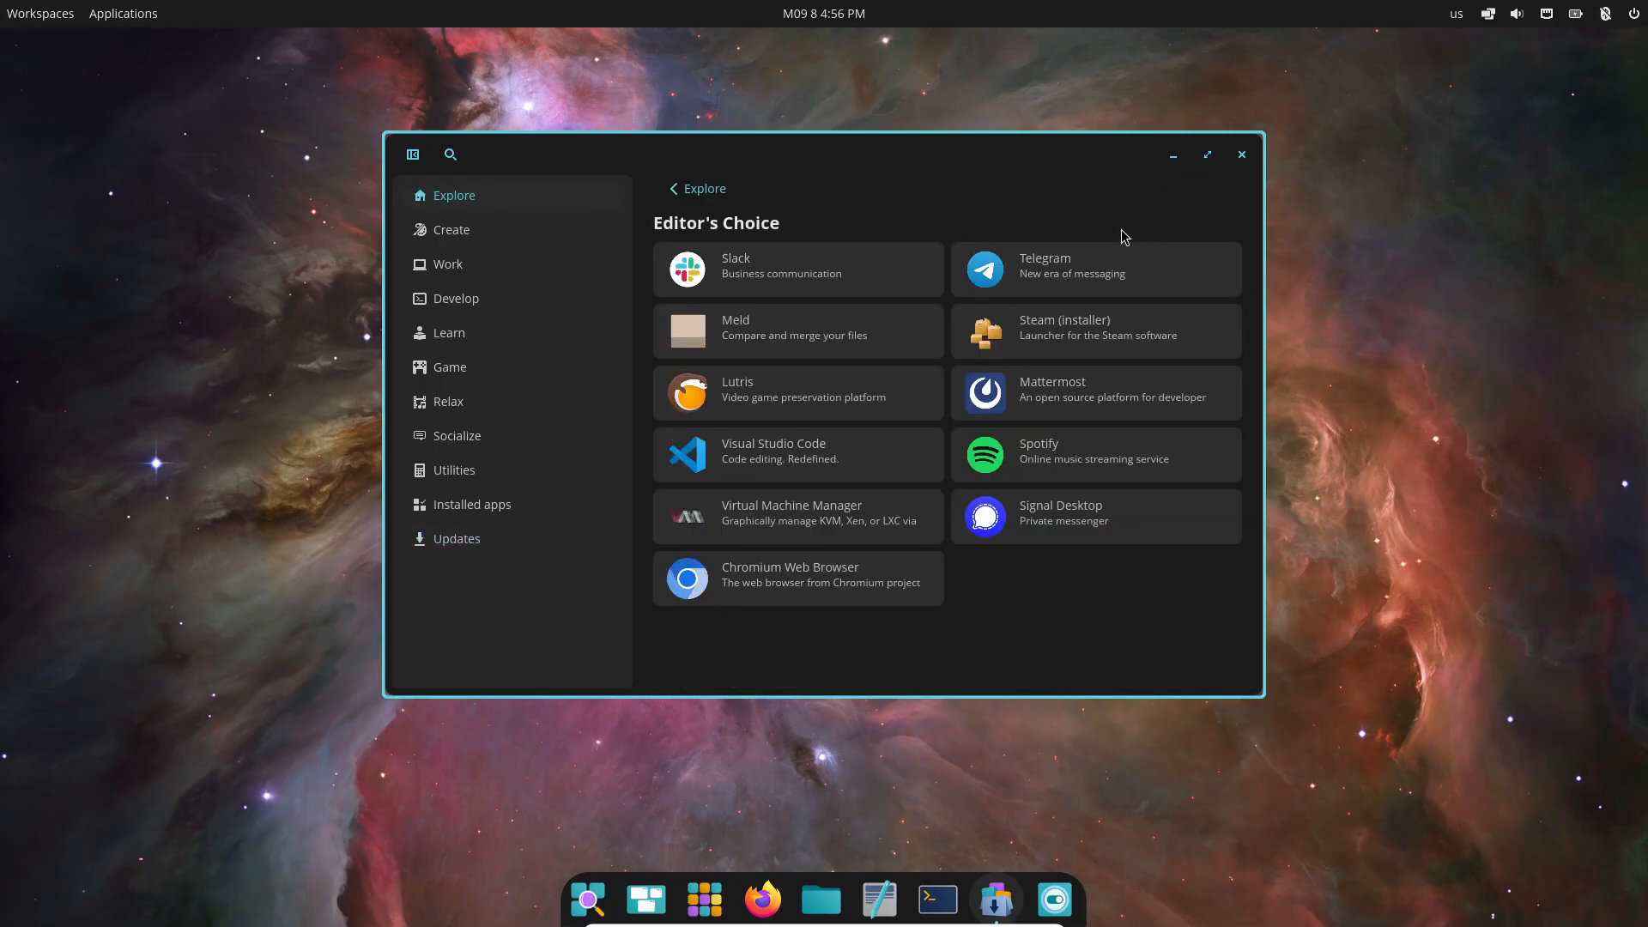
Close the store and start a fresh Firefox tab ready for a search.
{"action": "left_click", "coordinate": [1241, 153]}
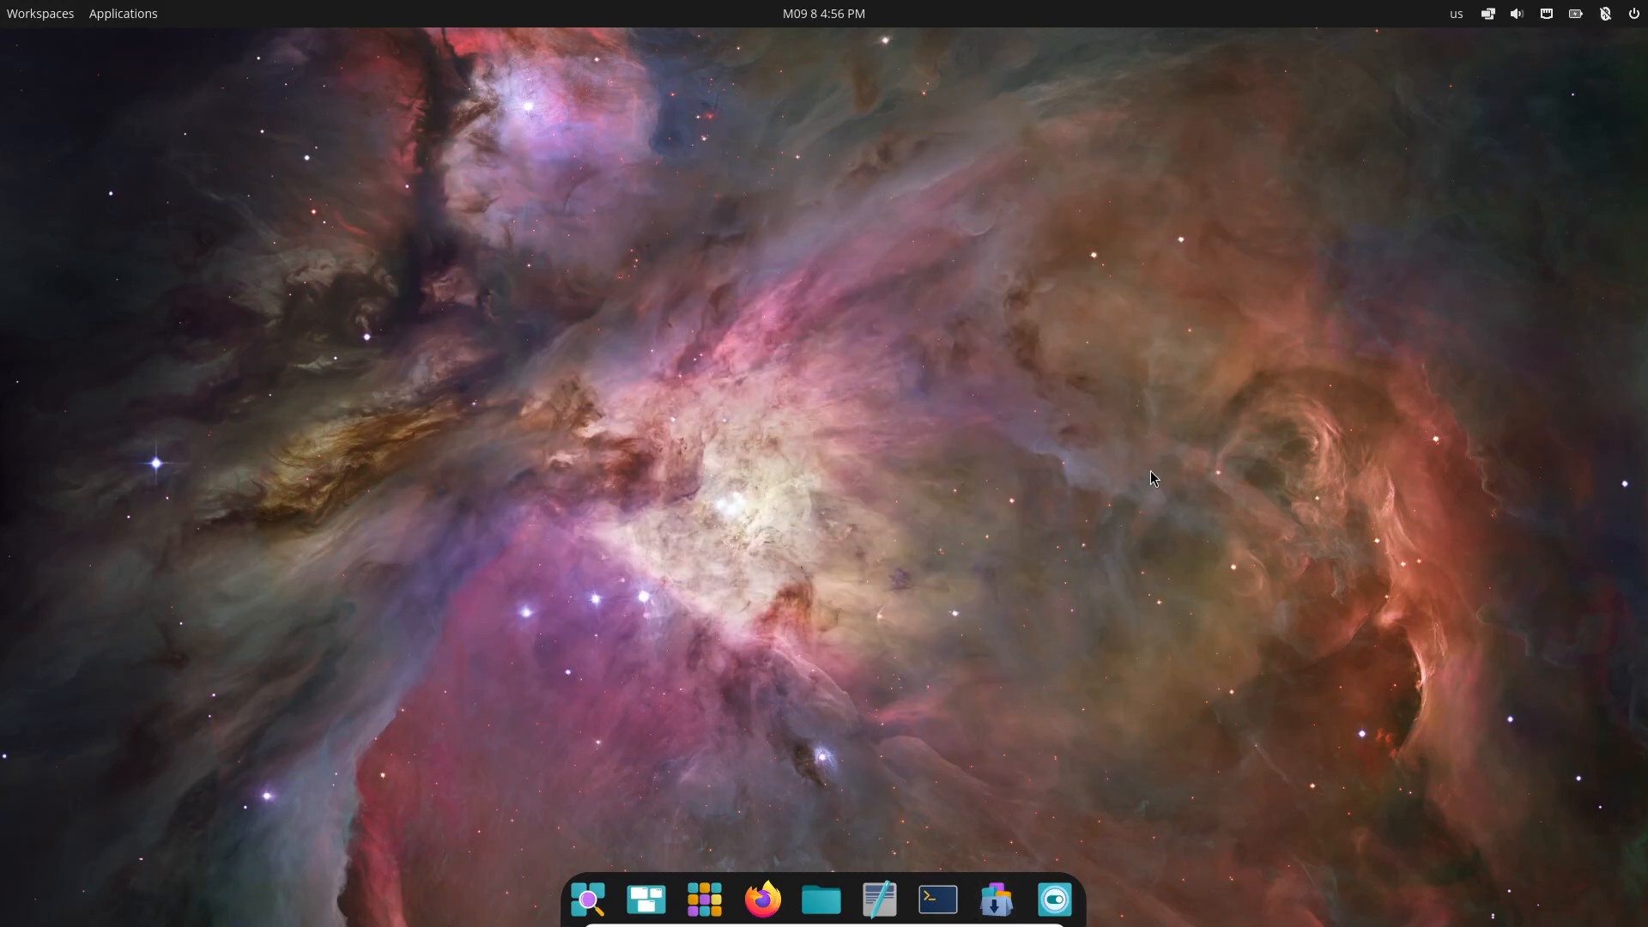
{"action": "mouse_move", "coordinate": [762, 900]}
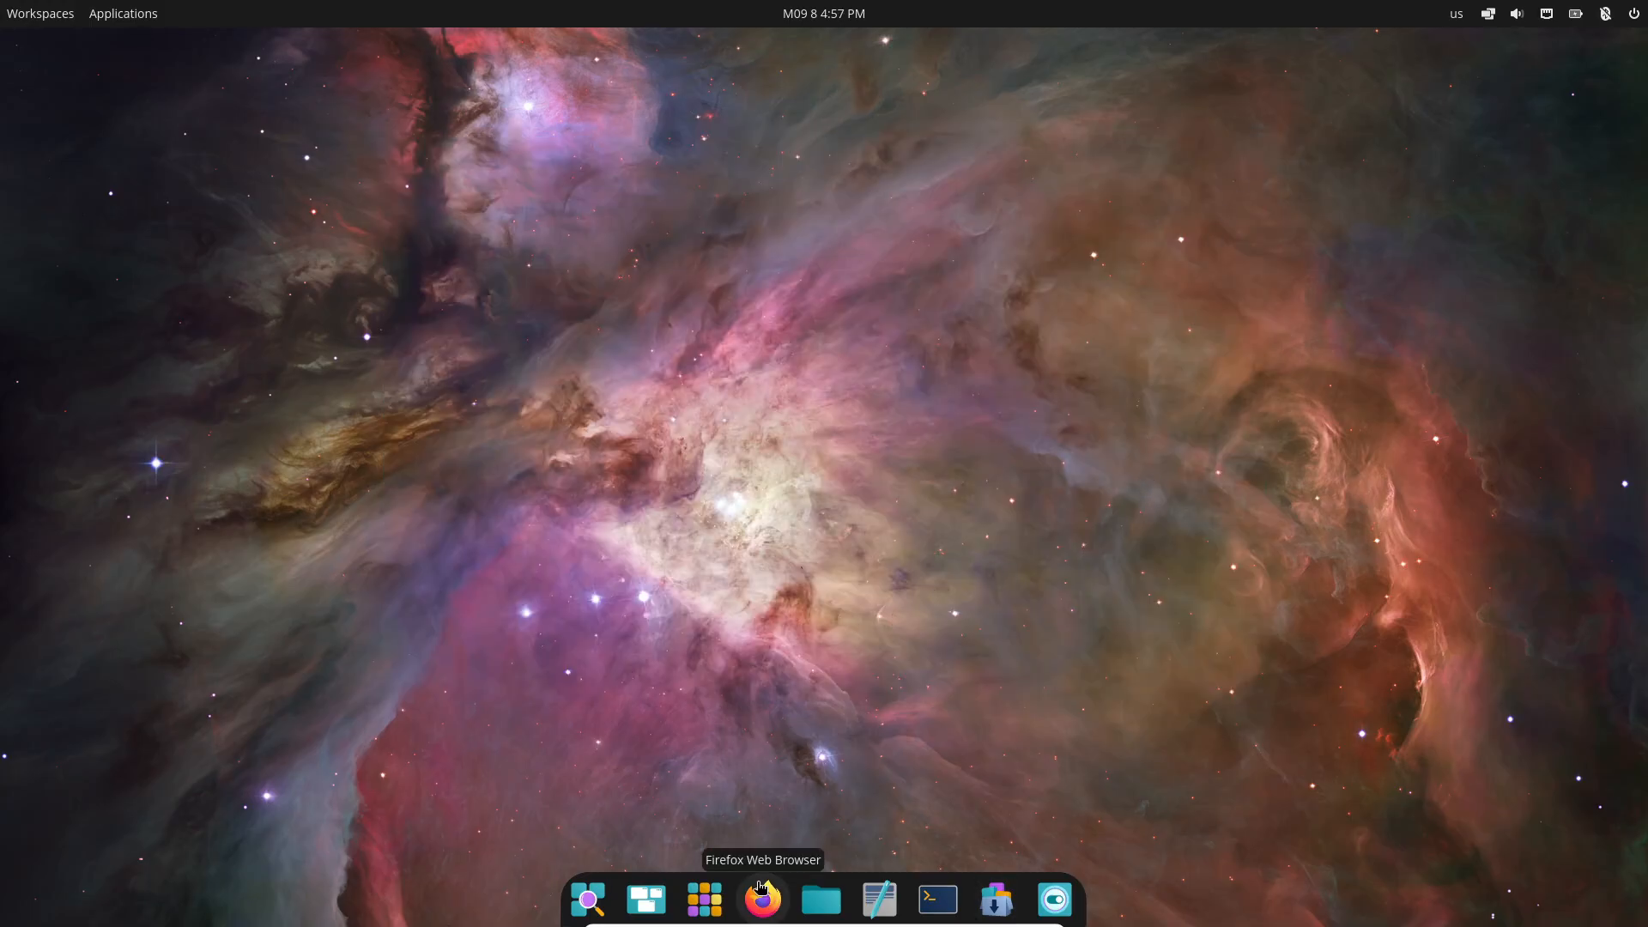
{"action": "left_click", "coordinate": [762, 898]}
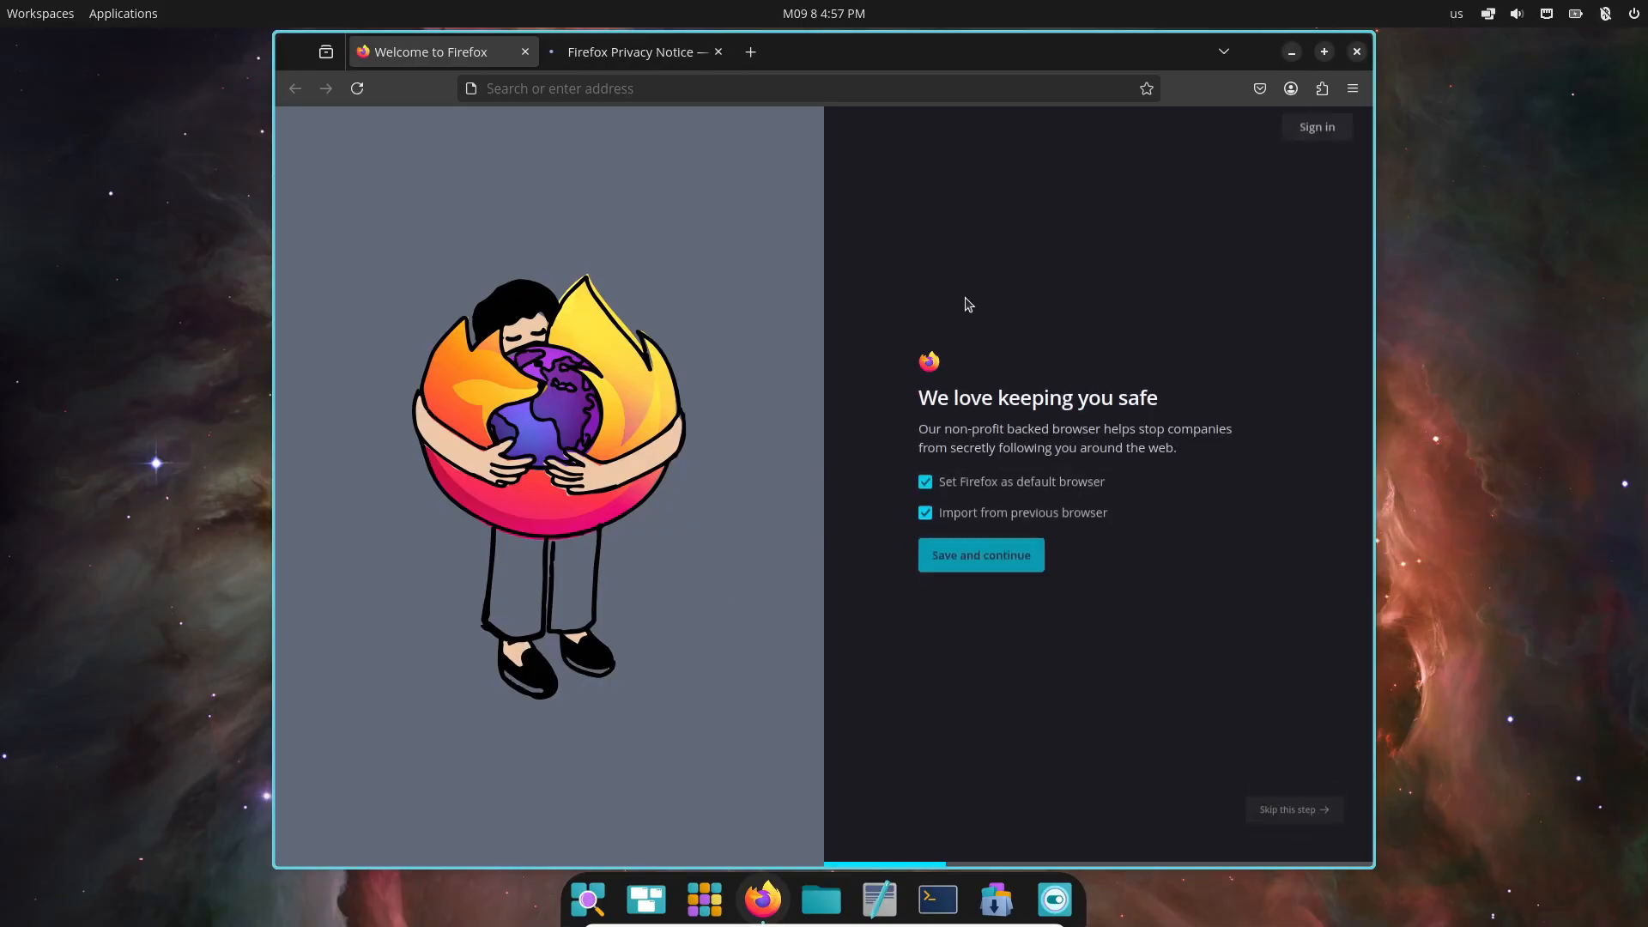
{"action": "left_click", "coordinate": [717, 51]}
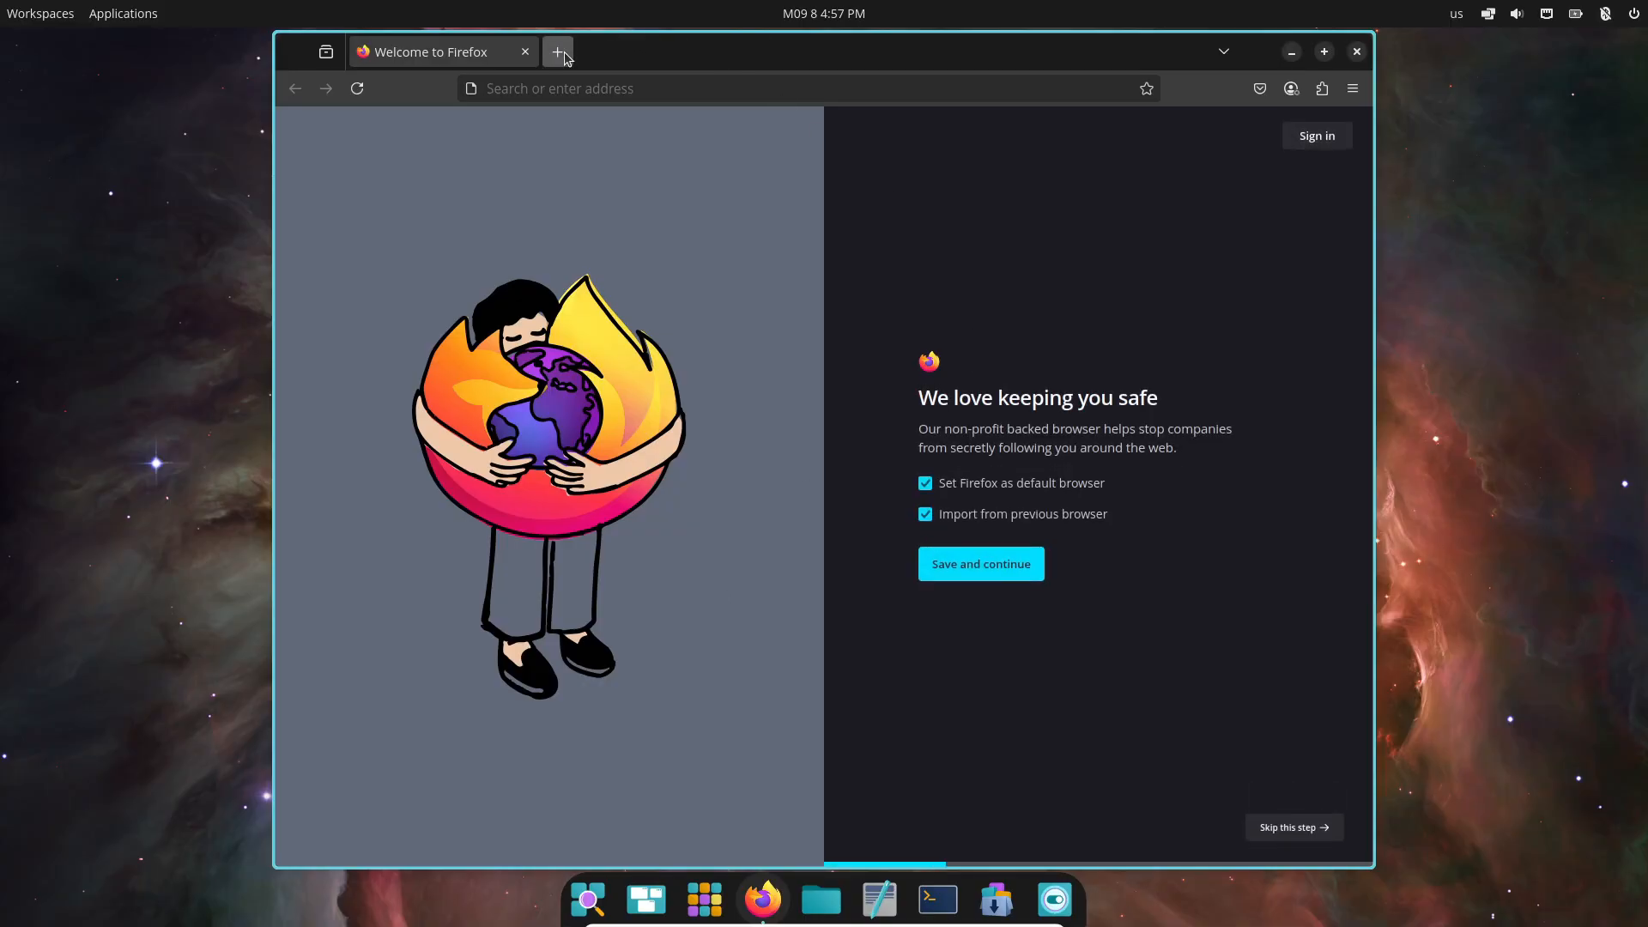
{"action": "left_click", "coordinate": [558, 52]}
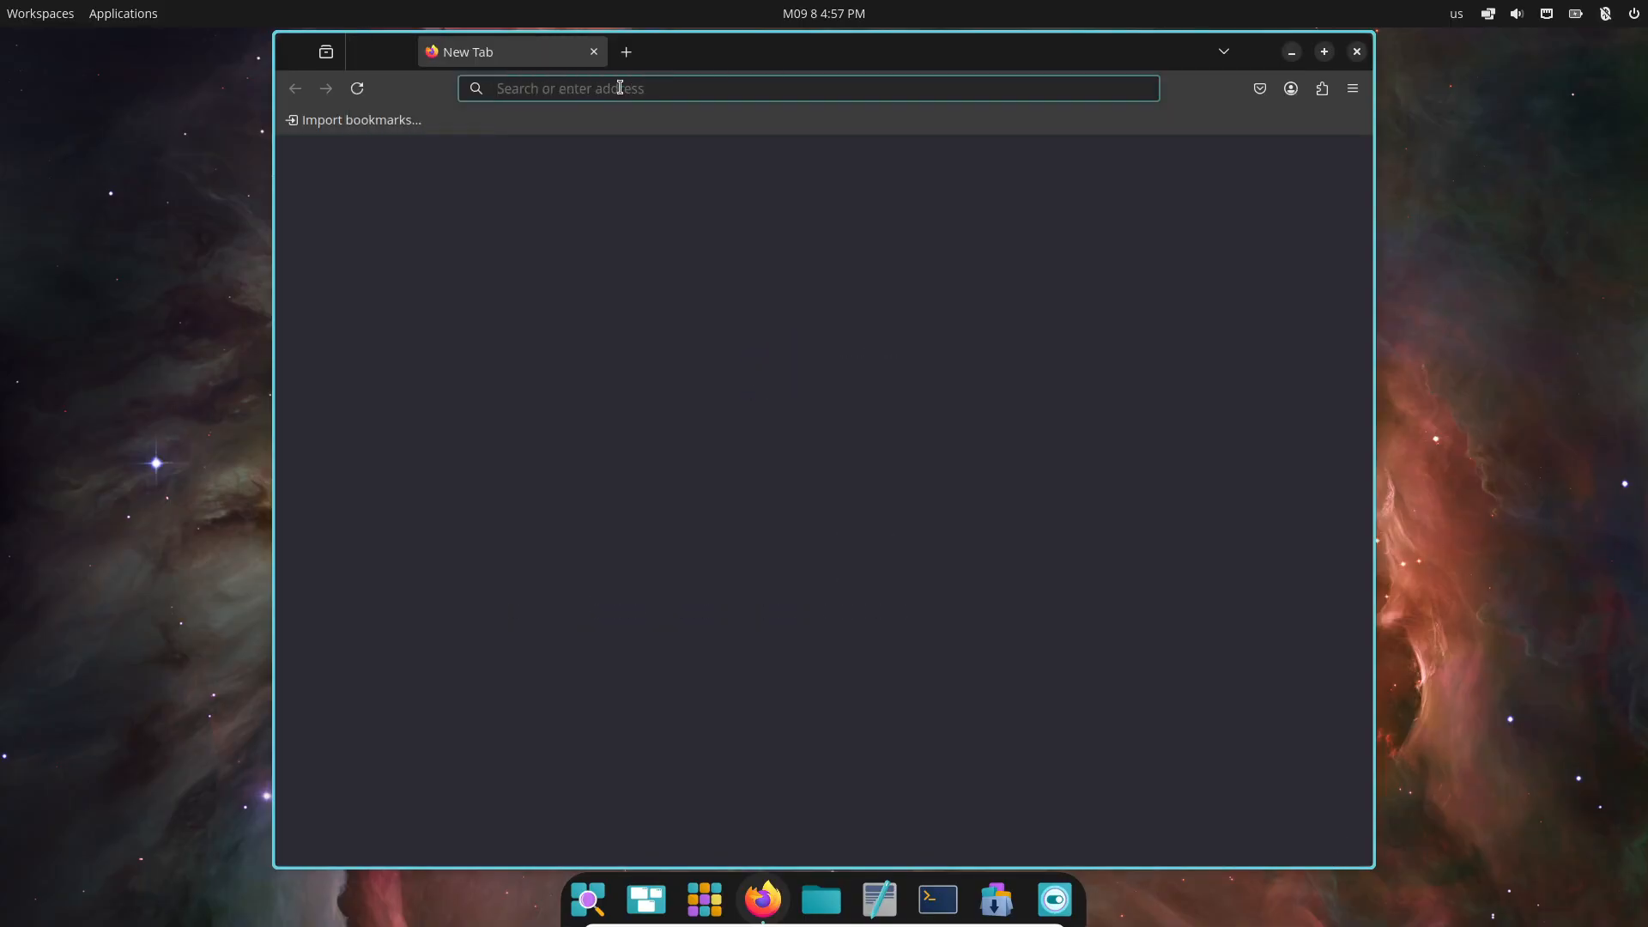
Search 'pop os cosmic' and open the system76.com/cosmic result.
{"action": "left_click", "coordinate": [806, 88]}
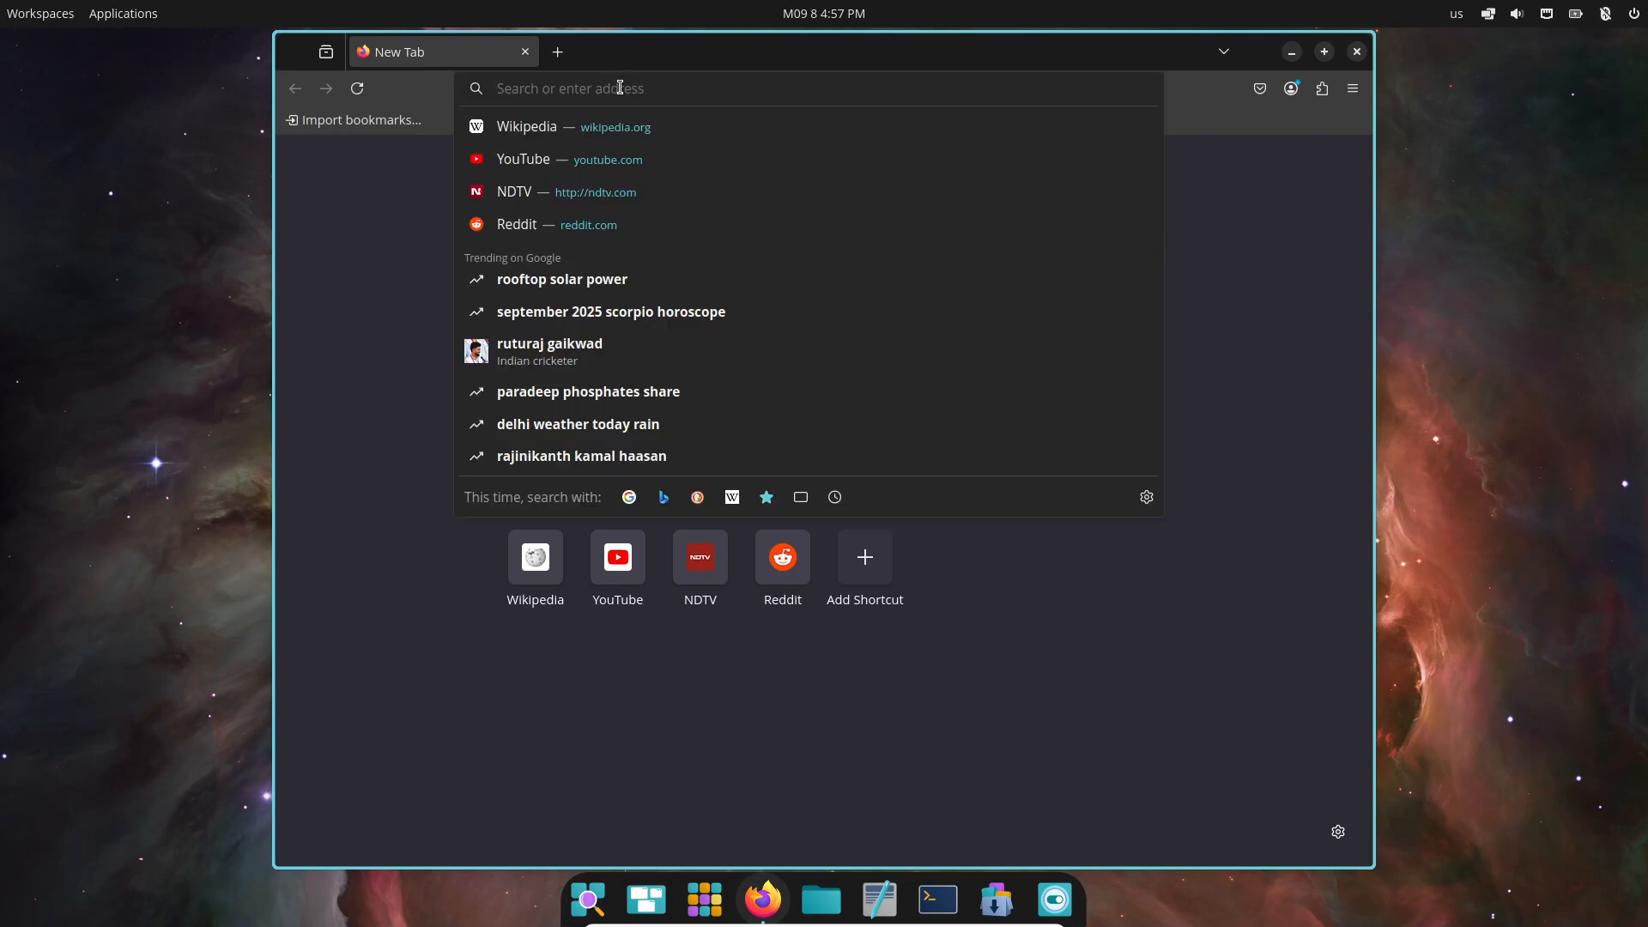
{"action": "type", "text": "pop os cos"}
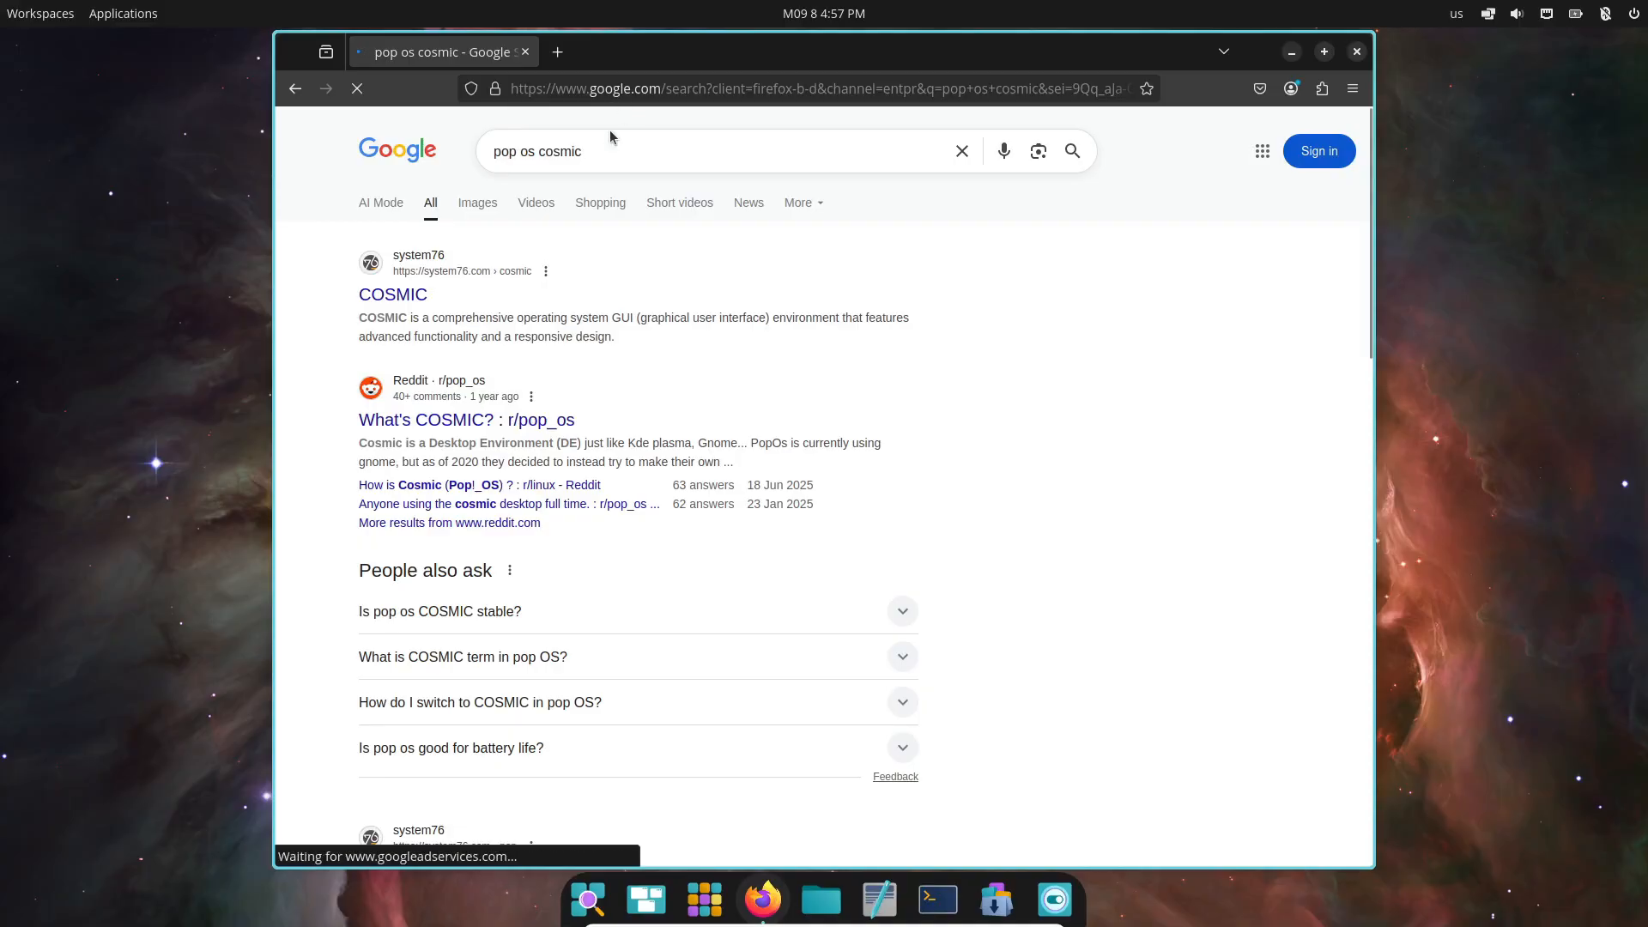
{"action": "left_click", "coordinate": [391, 296]}
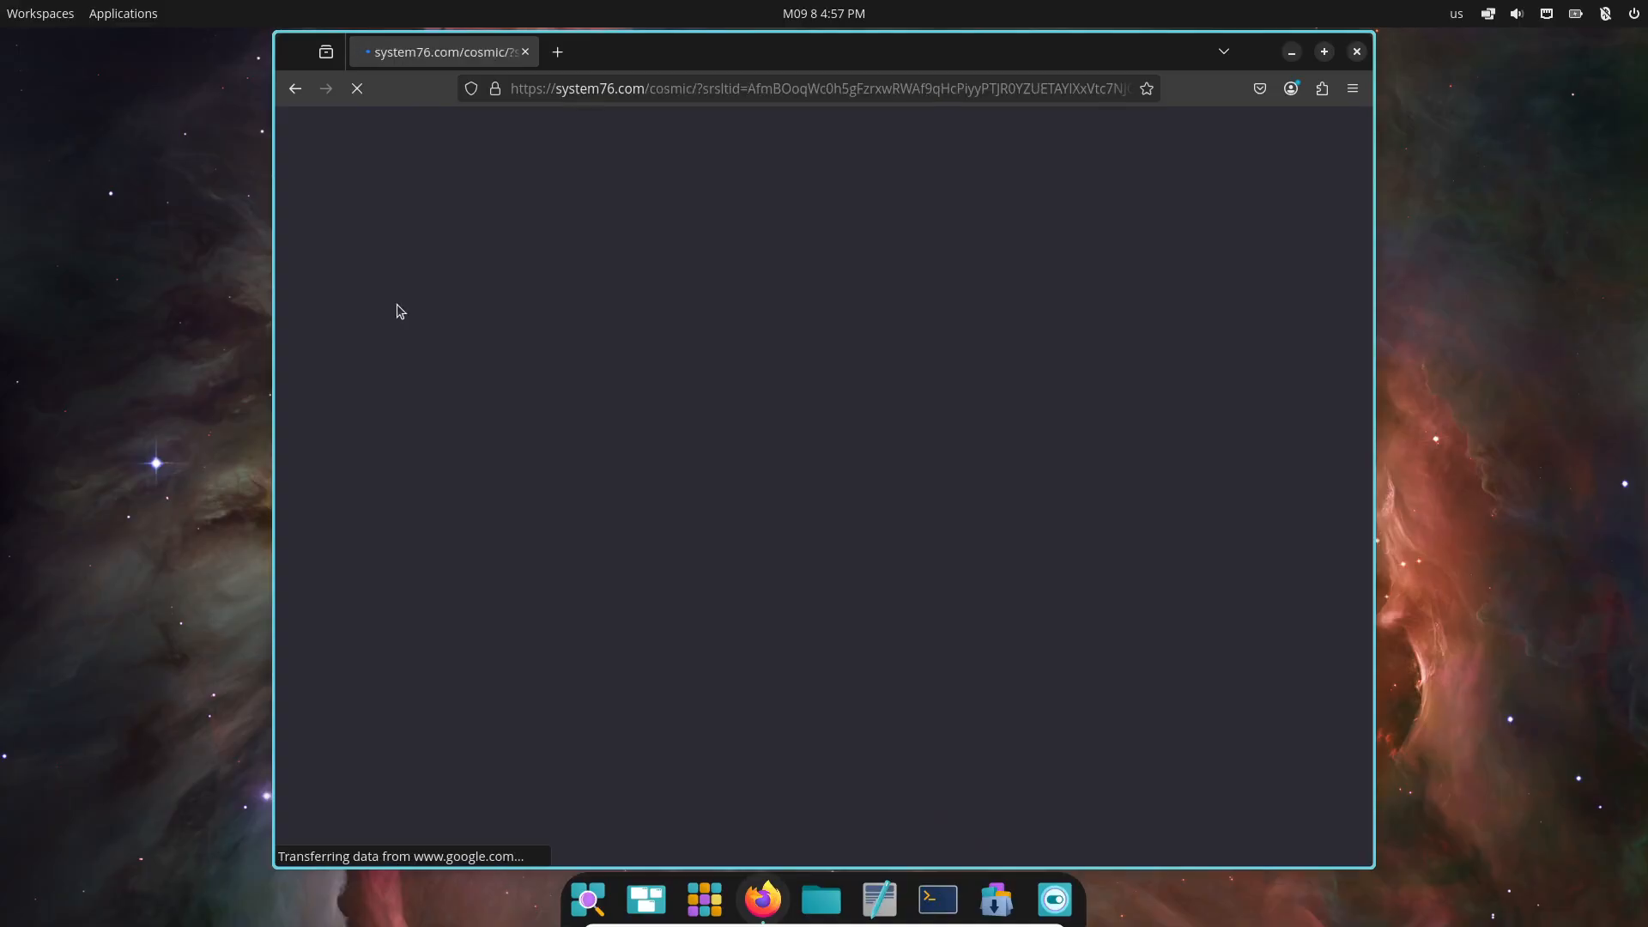